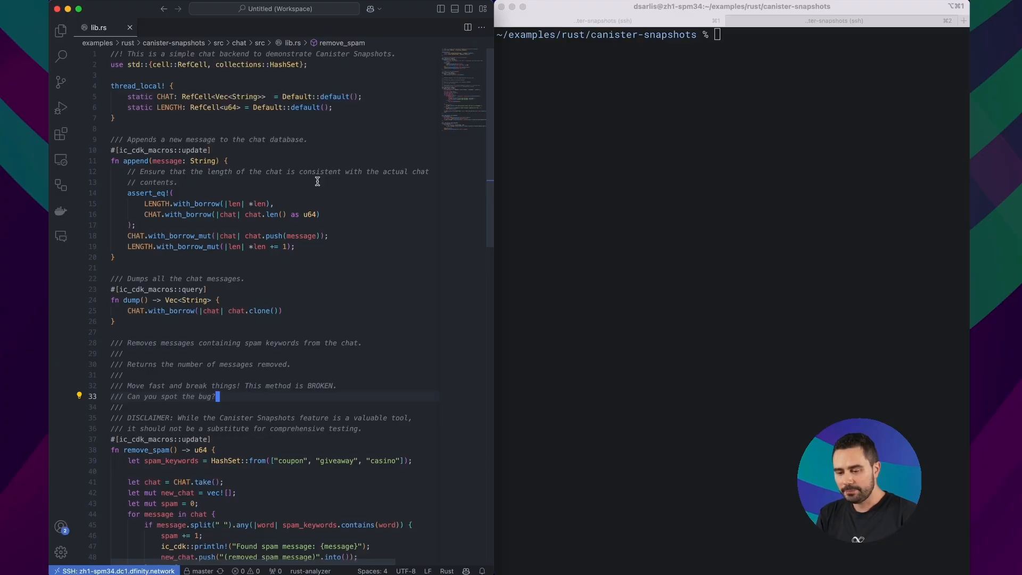
{"action": "mouse_move", "coordinate": [282, 110]}
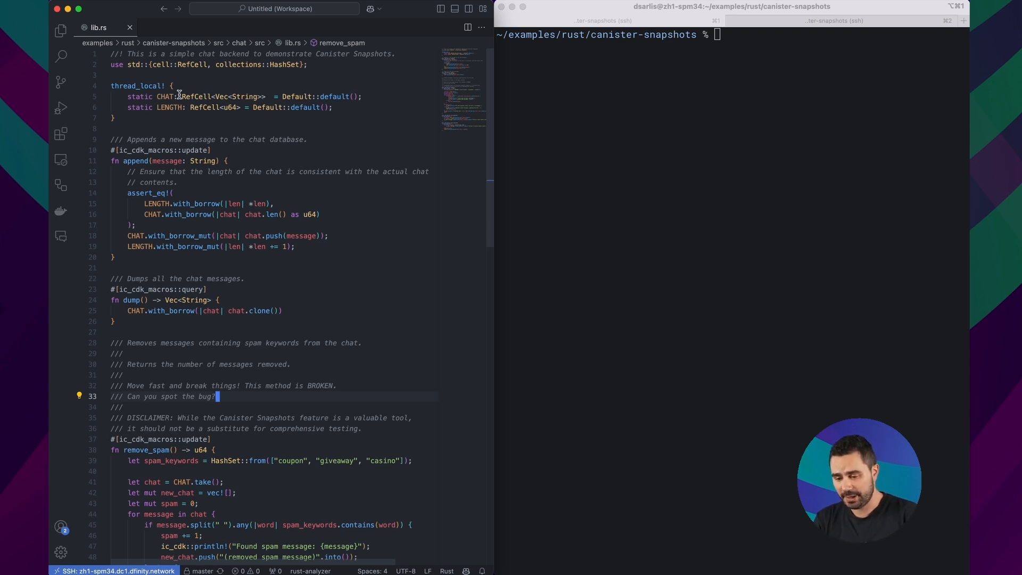
Step: Highlight LENGTH in the code, then run dfx start --clean and dfx deploy
{"action": "double_click", "coordinate": [165, 96]}
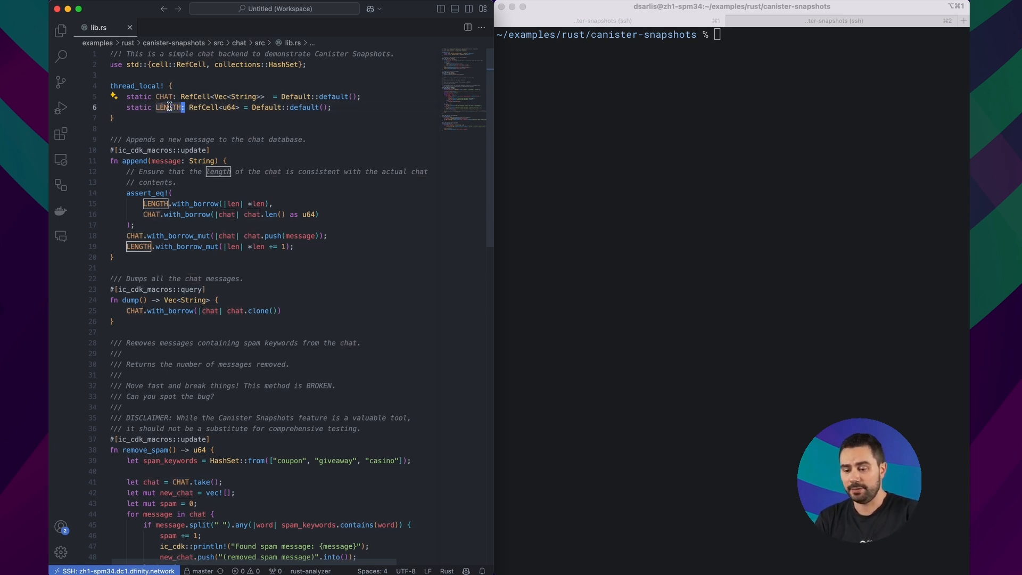
{"action": "scroll", "scroll_direction": "down", "scroll_amount": 3}
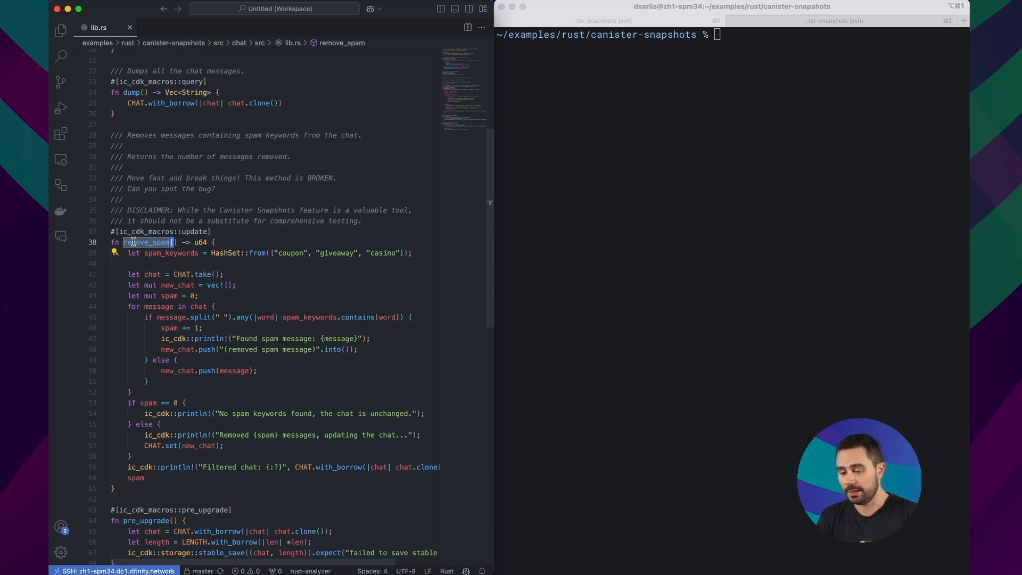
{"action": "scroll", "scroll_direction": "down", "scroll_amount": 3}
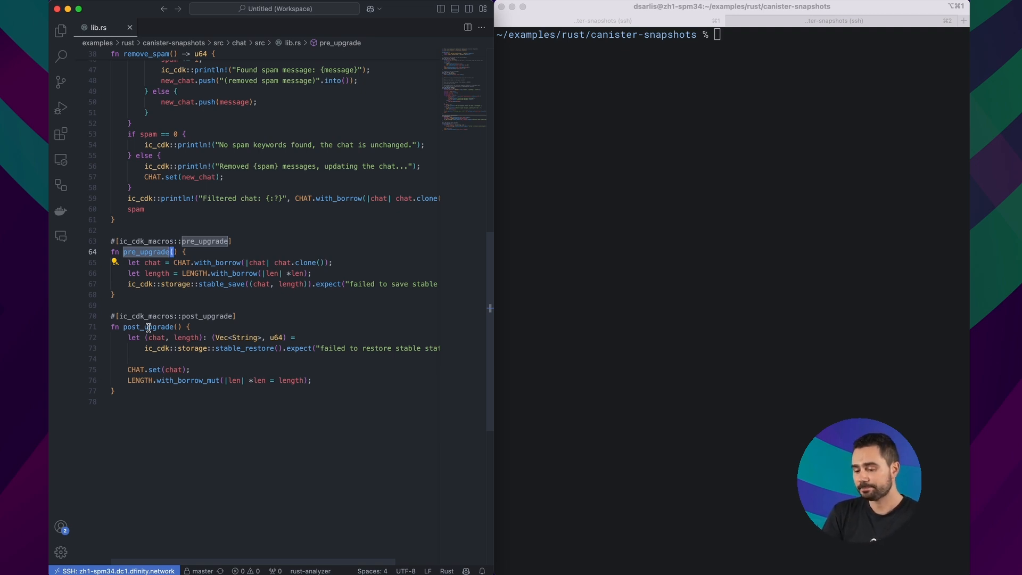
{"action": "scroll", "scroll_direction": "up", "scroll_amount": 3}
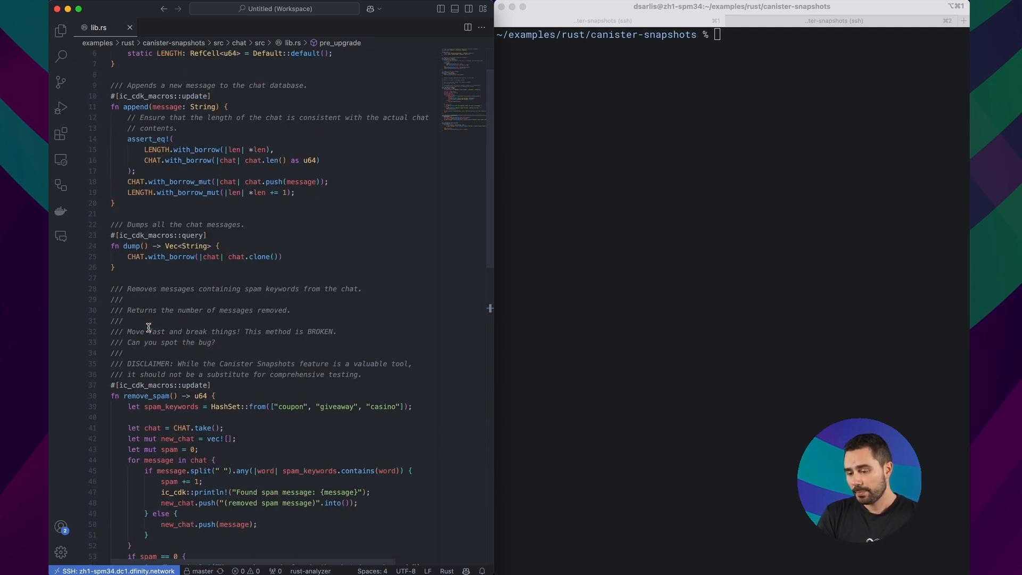
{"action": "scroll", "scroll_direction": "up", "scroll_amount": 3}
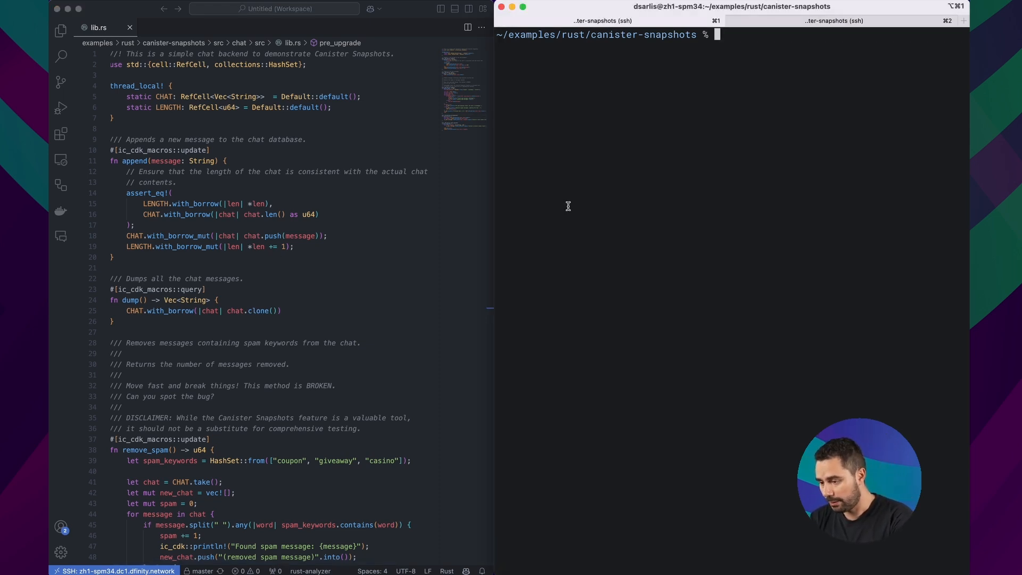
{"action": "type", "text": "dfx start --clean"}
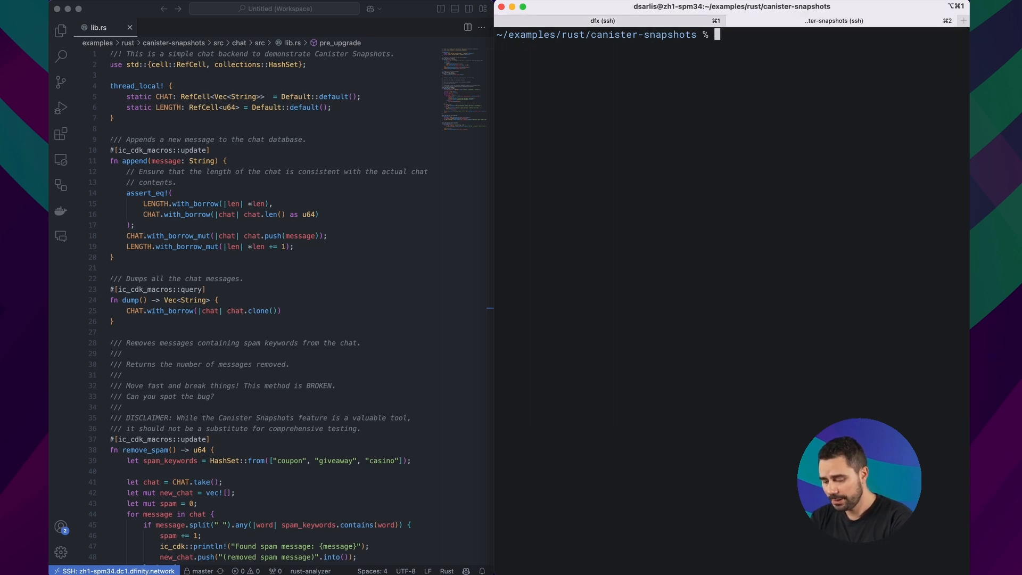
{"action": "type", "text": "dfx deploy"}
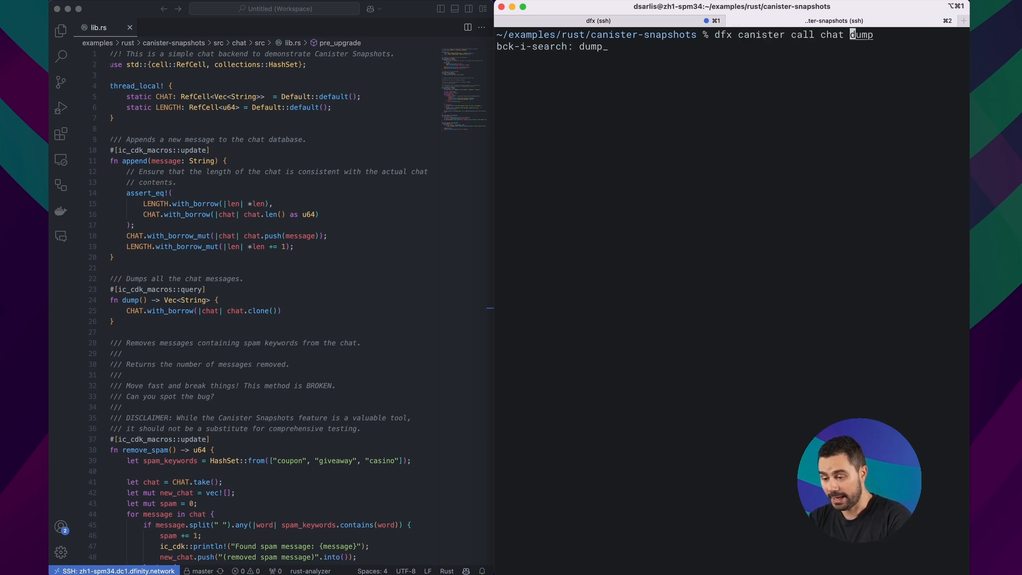
Step: Dump the empty chat and append the 'Hello there!' message
{"action": "key", "text": "Return"}
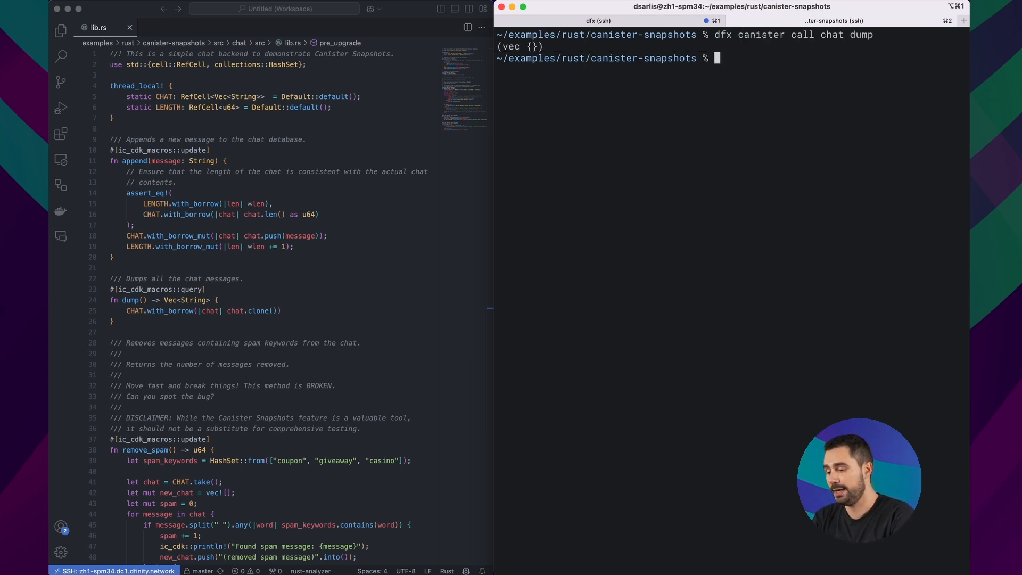
{"action": "type", "text": "dfx canister call chat dump"}
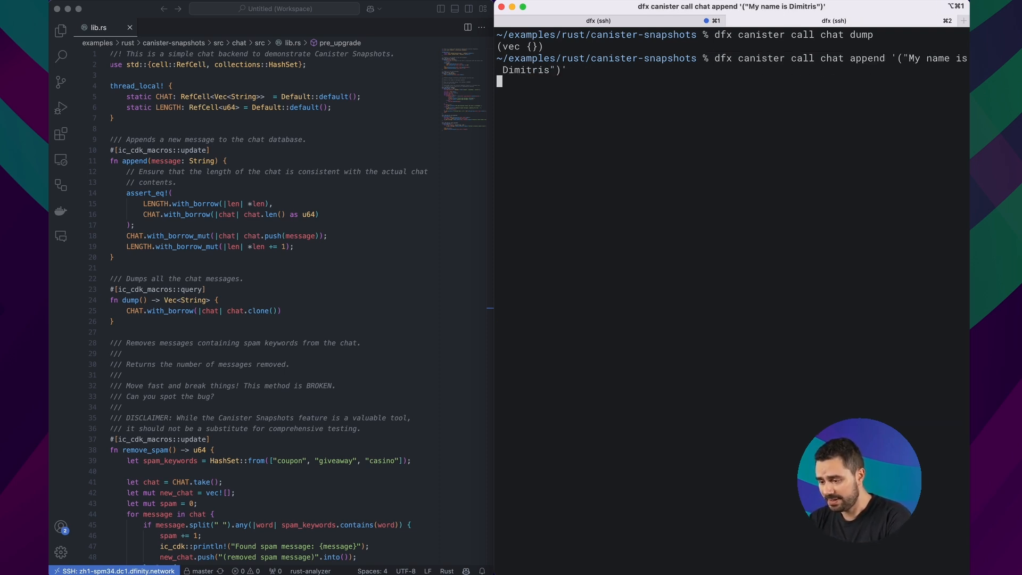
{"action": "key", "text": "Return"}
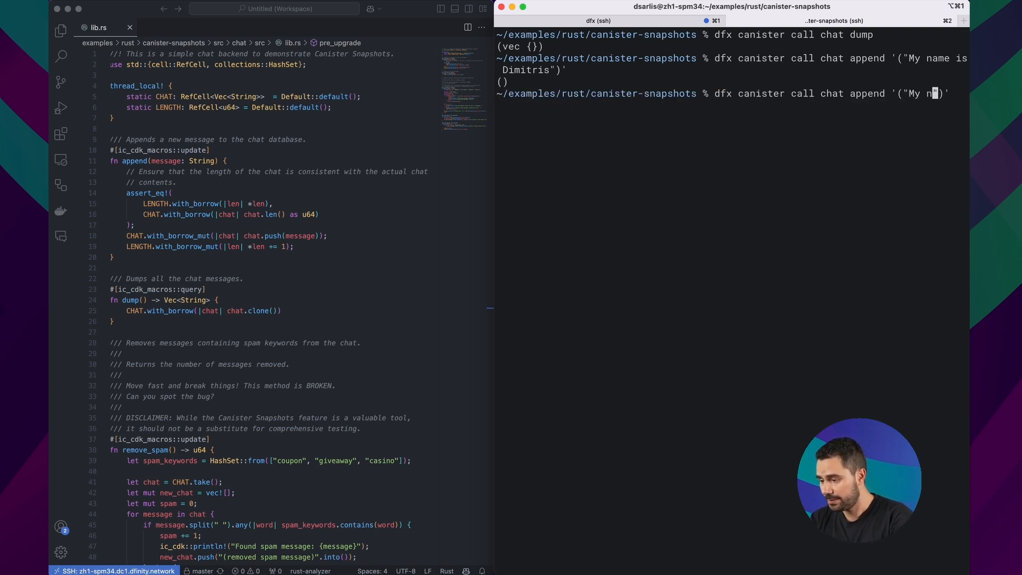
{"action": "type", "text": "Hello"}
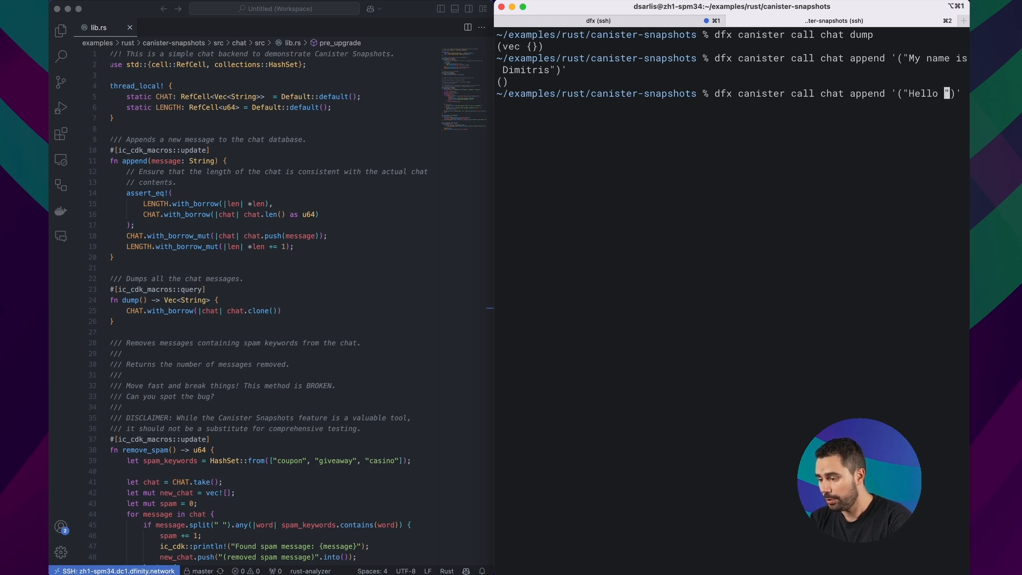
{"action": "type", "text": "there!"}
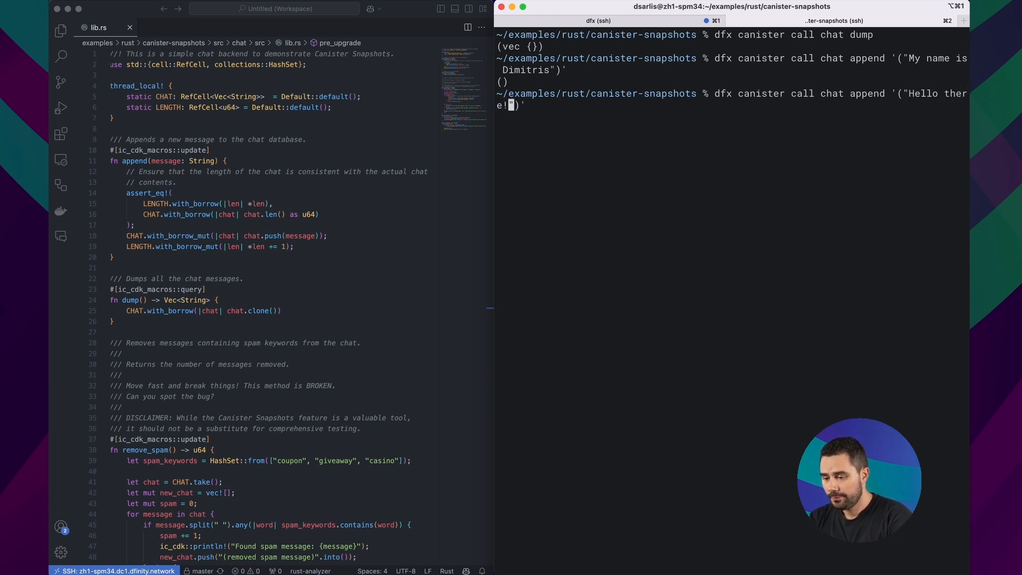
{"action": "key", "text": "Return"}
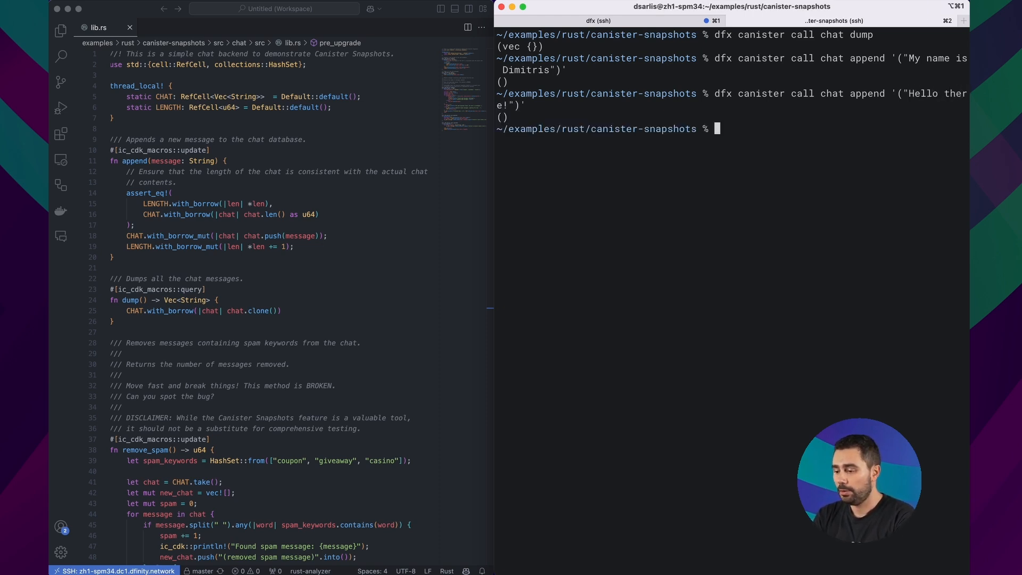
Step: Append the 'I am going to do an ICP giveaway' message and dump all three messages
{"action": "type", "text": "dfx canister call chat dump"}
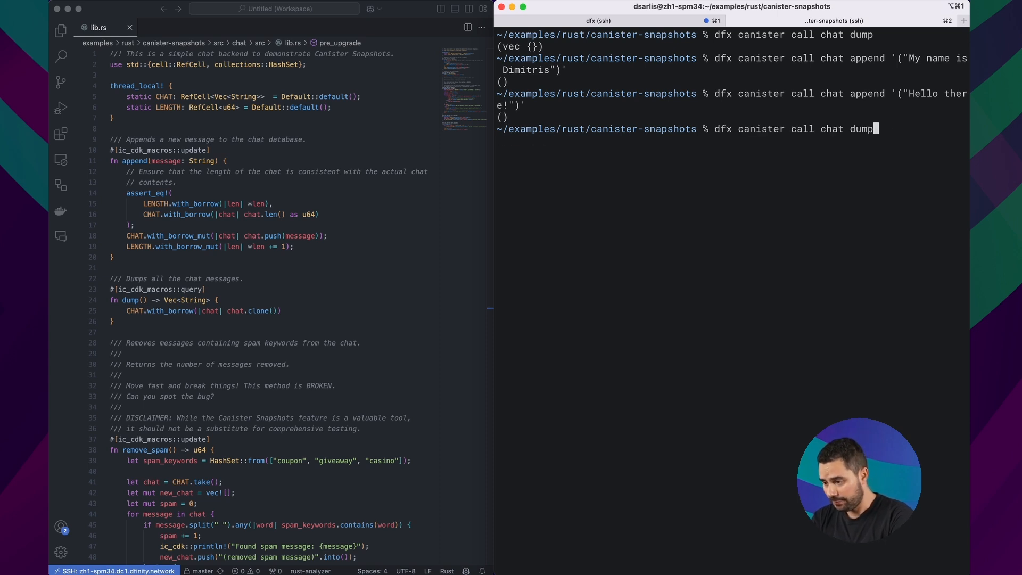
{"action": "key", "text": "Return"}
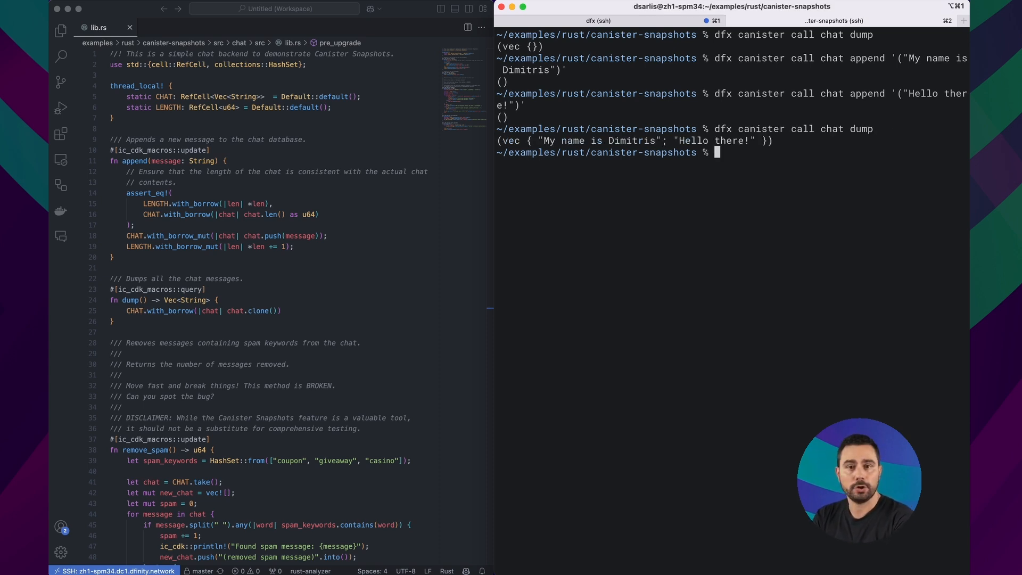
{"action": "type", "text": "dfx canister call chat append '(\"Hello there!\")'"}
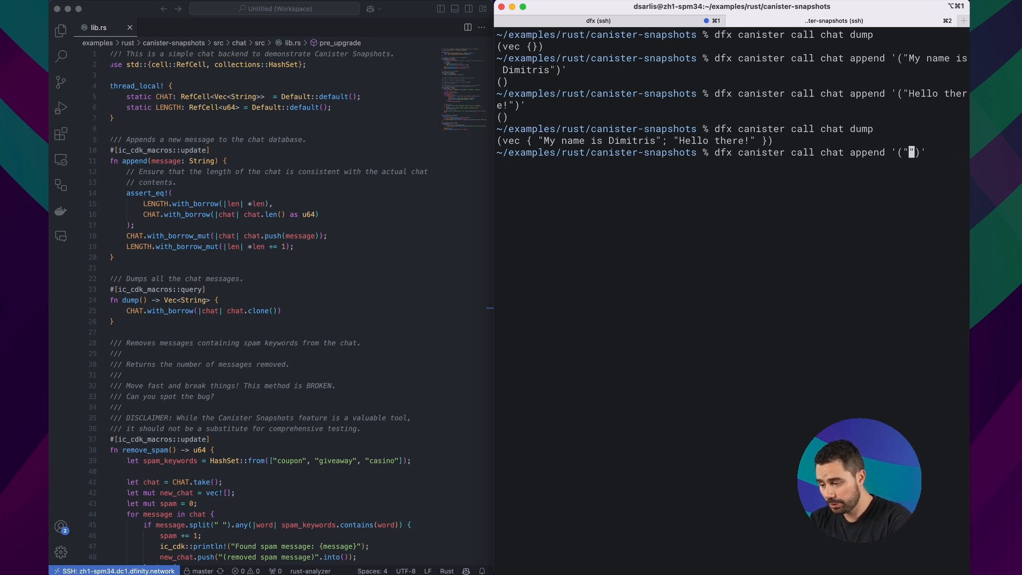
{"action": "type", "text": "I am going"}
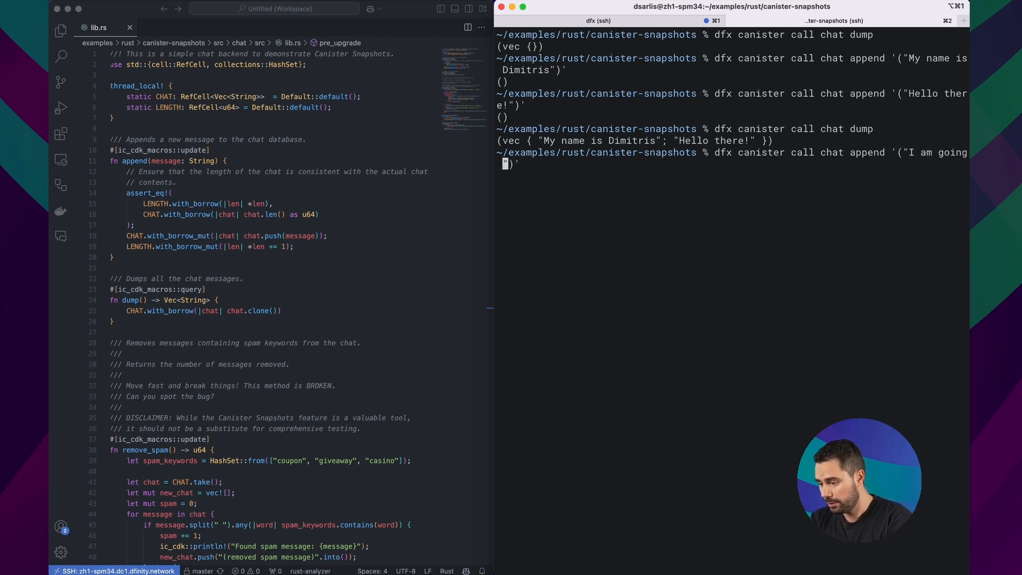
{"action": "type", "text": "to do an ICP giveaway"}
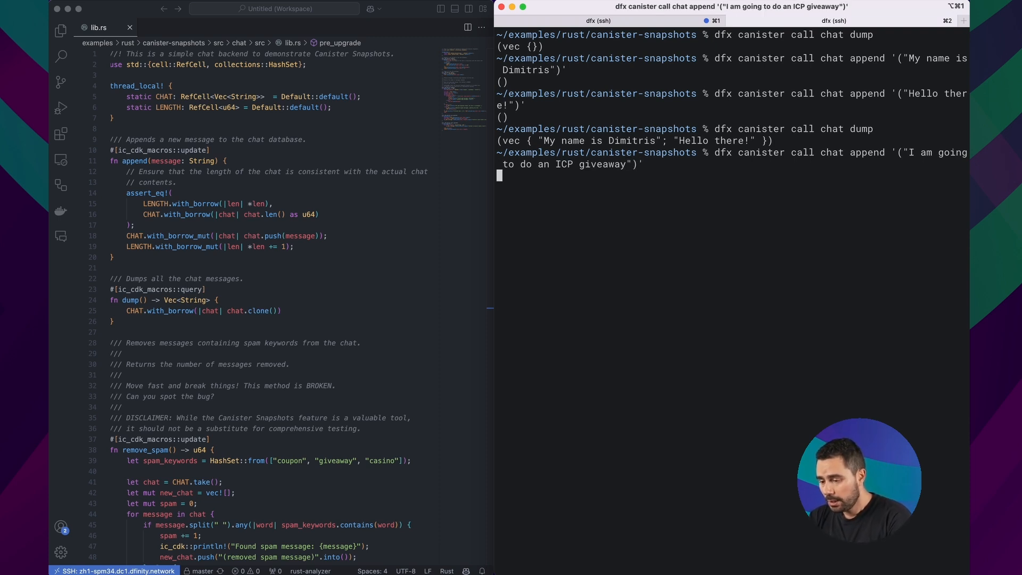
{"action": "key", "text": "Return"}
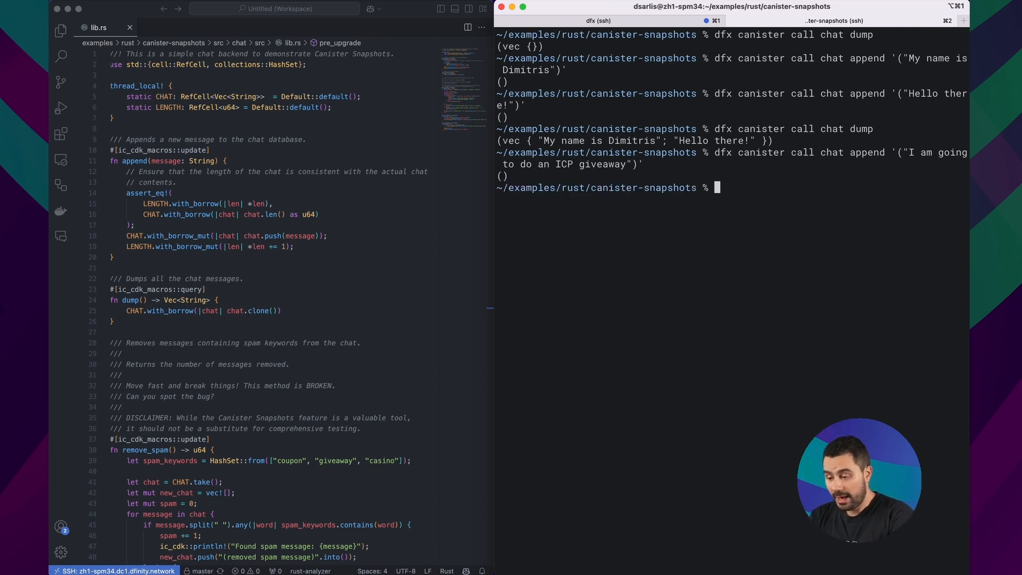
{"action": "key", "text": "Return"}
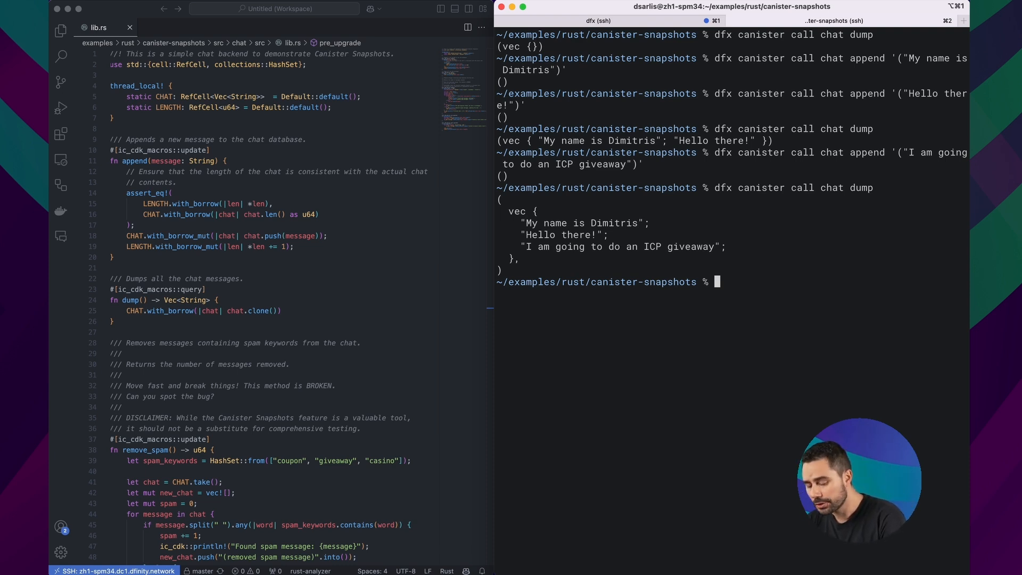
Step: Stop the chat canister and create a snapshot of it
{"action": "type", "text": "dfx canister stop"}
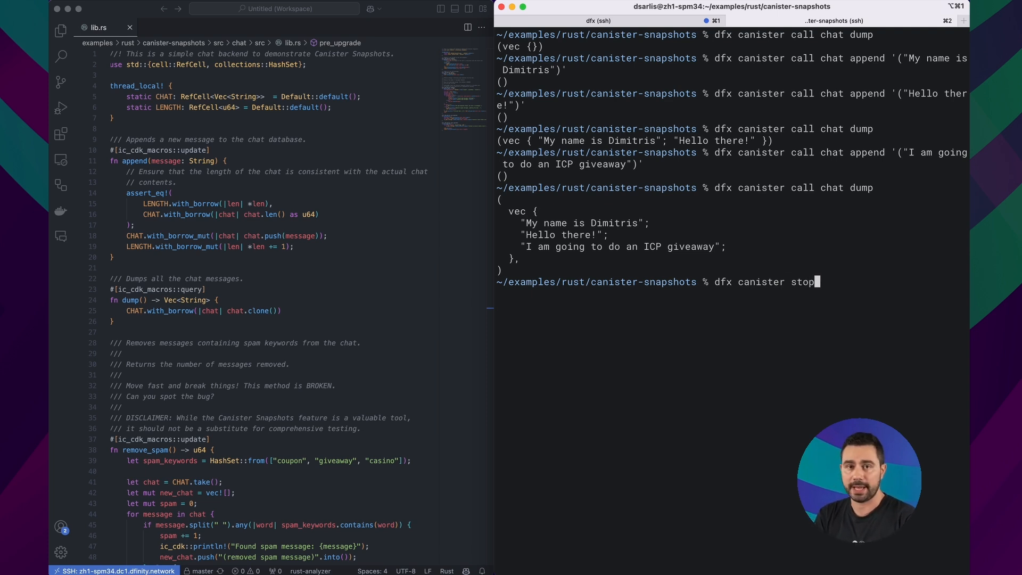
{"action": "type", "text": "chat"}
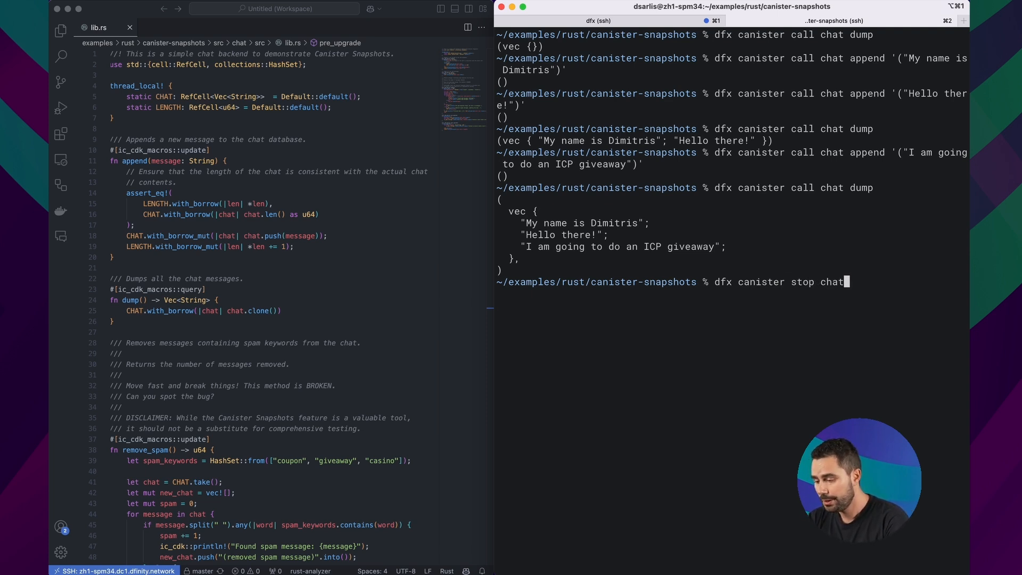
{"action": "key", "text": "Return"}
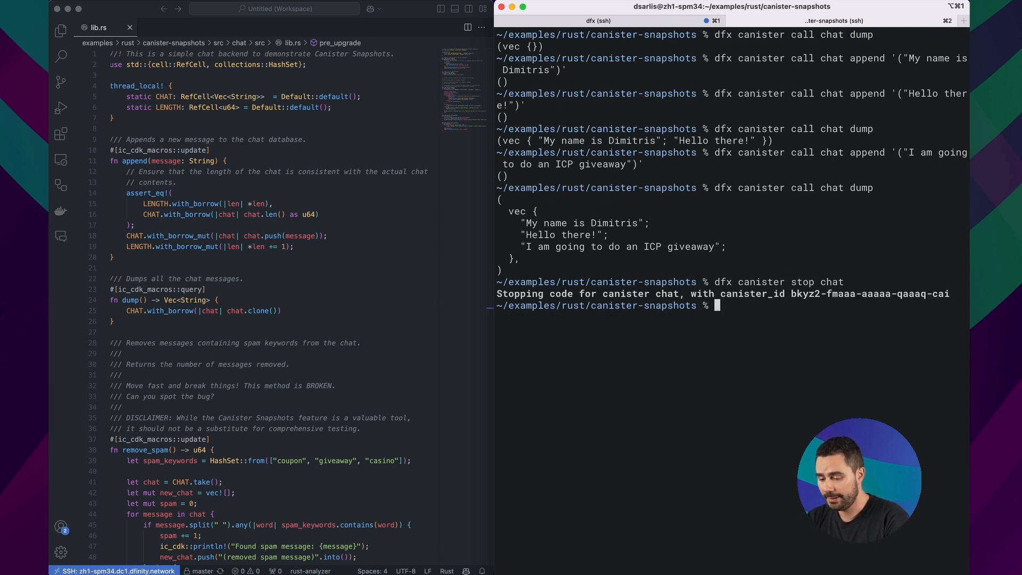
{"action": "type", "text": "dfx canister st"}
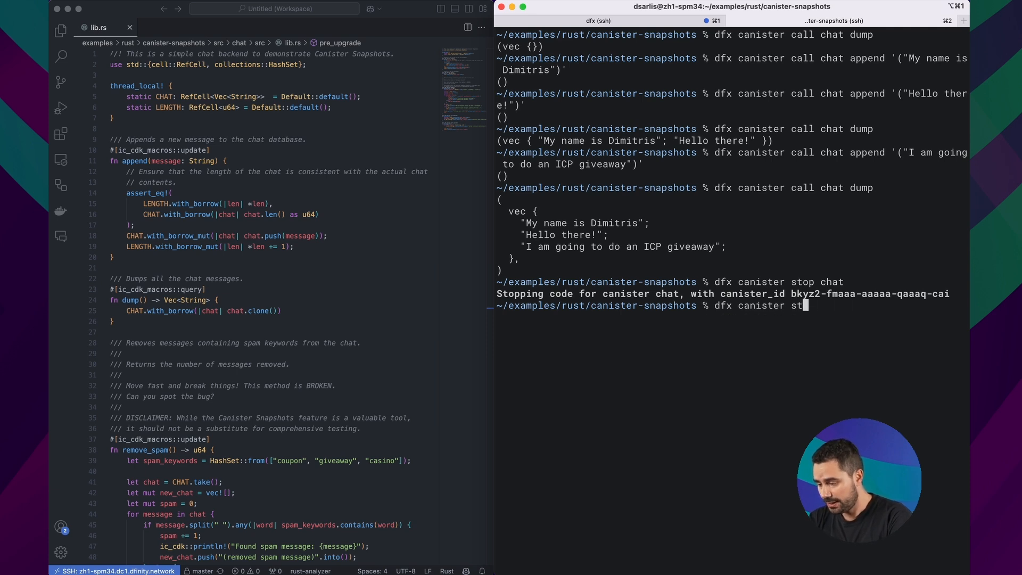
{"action": "type", "text": "napshot c"}
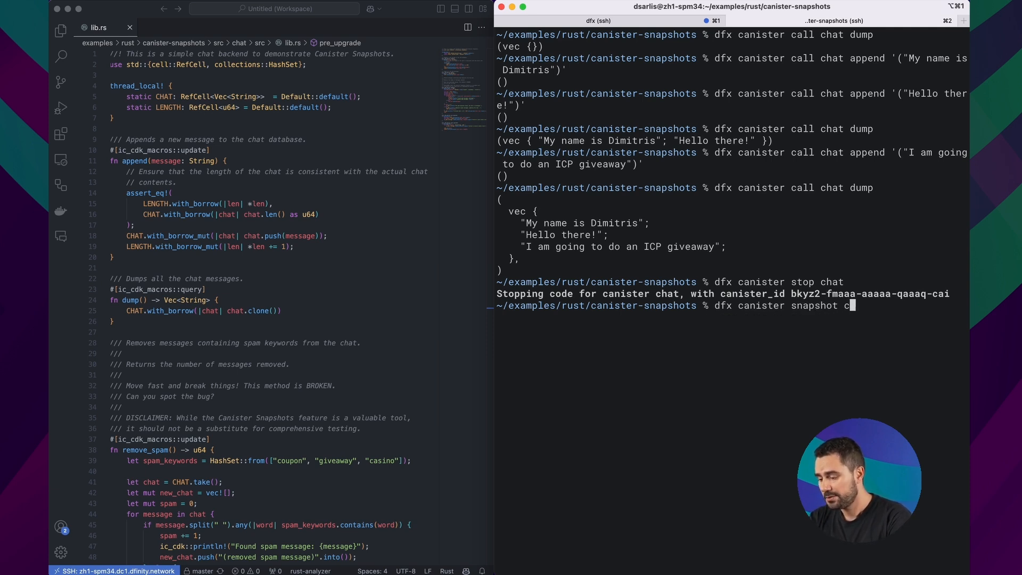
{"action": "type", "text": "reate chat"}
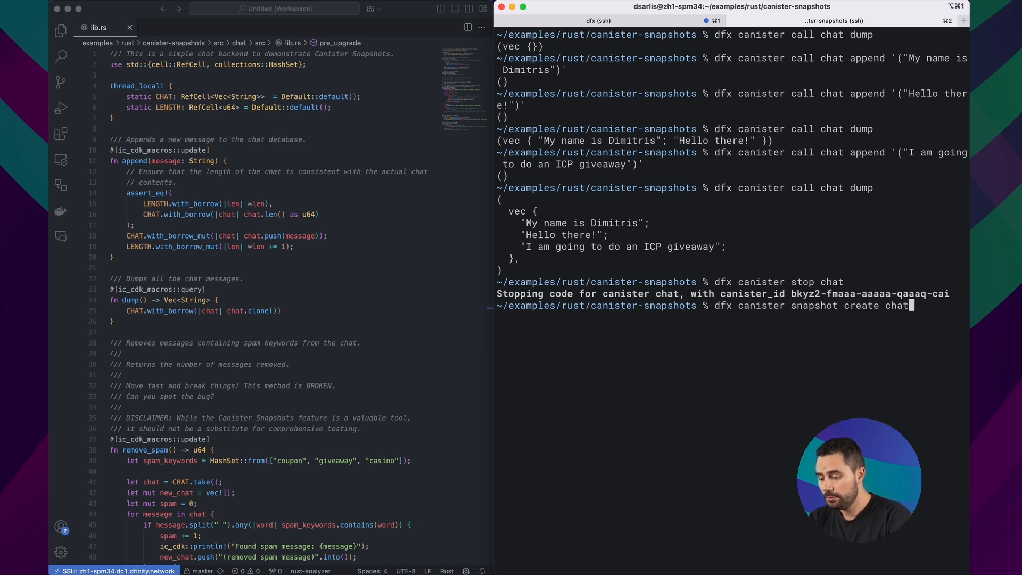
{"action": "key", "text": "Return"}
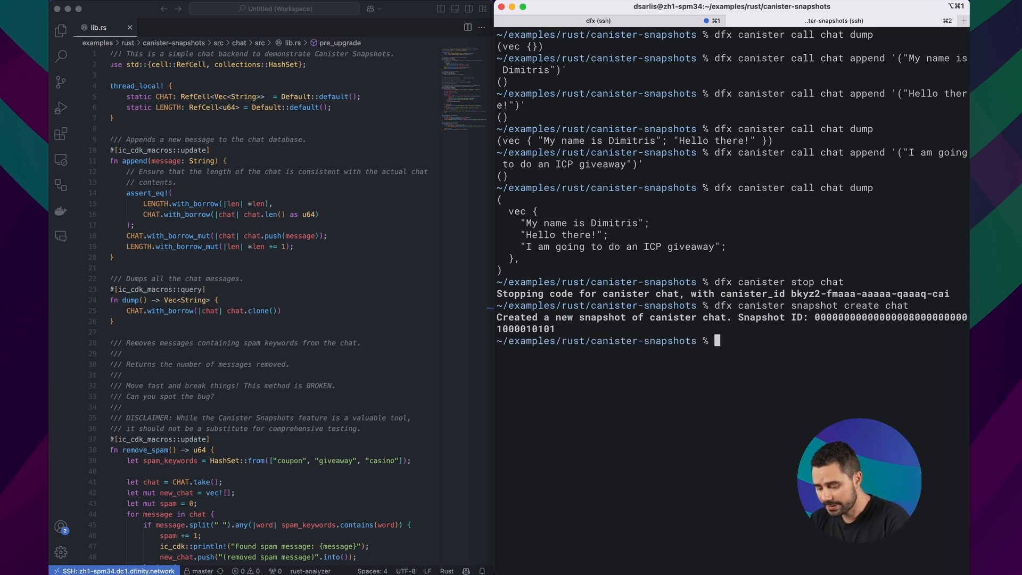
Step: Run dfx canister snapshot list chat to confirm the new snapshot appears
{"action": "type", "text": "dfx canister snapshot cr"}
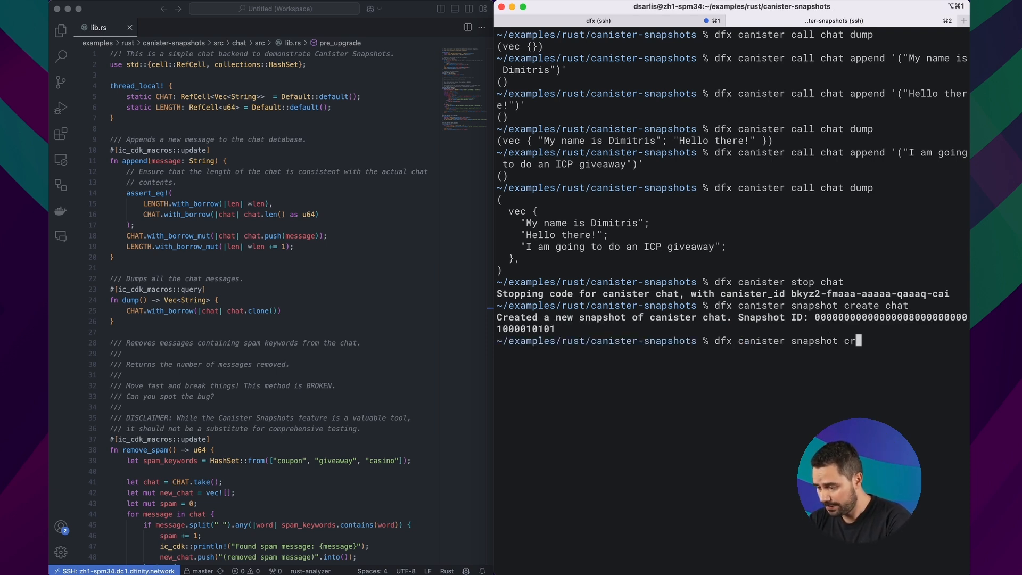
{"action": "type", "text": "list chat"}
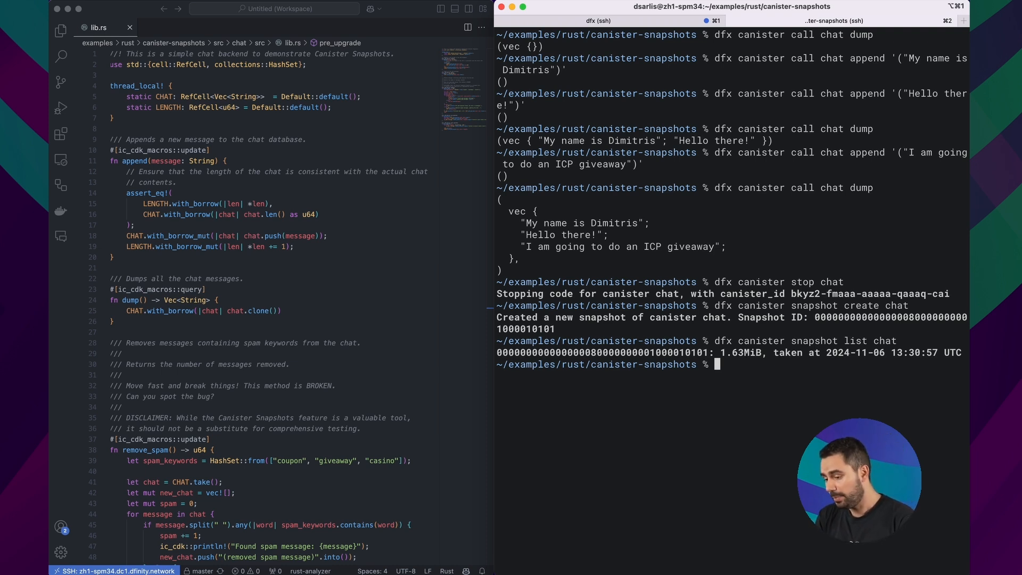
{"action": "type", "text": "dfx canister snapshot list chat"}
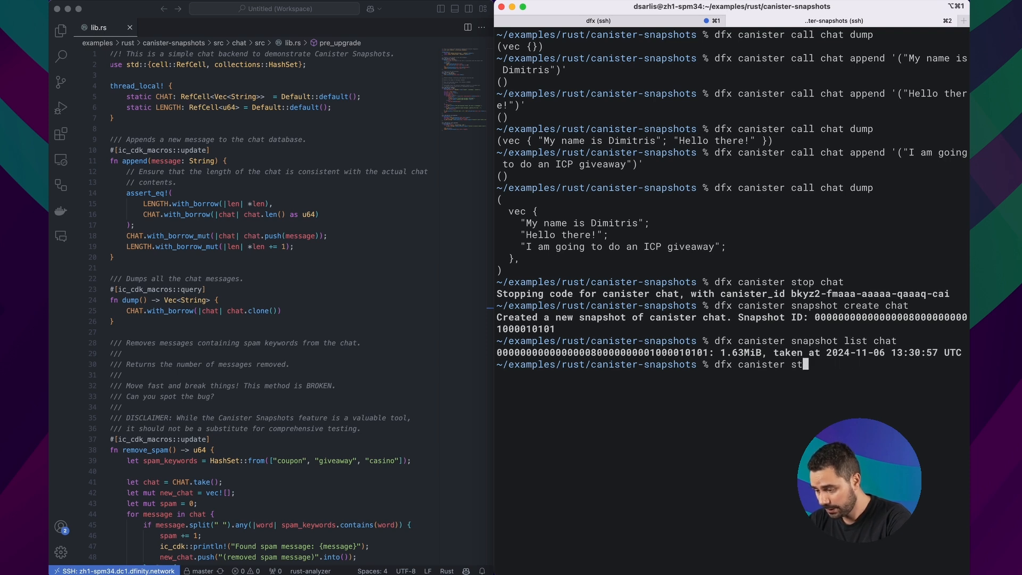
Step: Run remove_spam on chat twice, then dump it, showing an empty chat
{"action": "key", "text": "Return"}
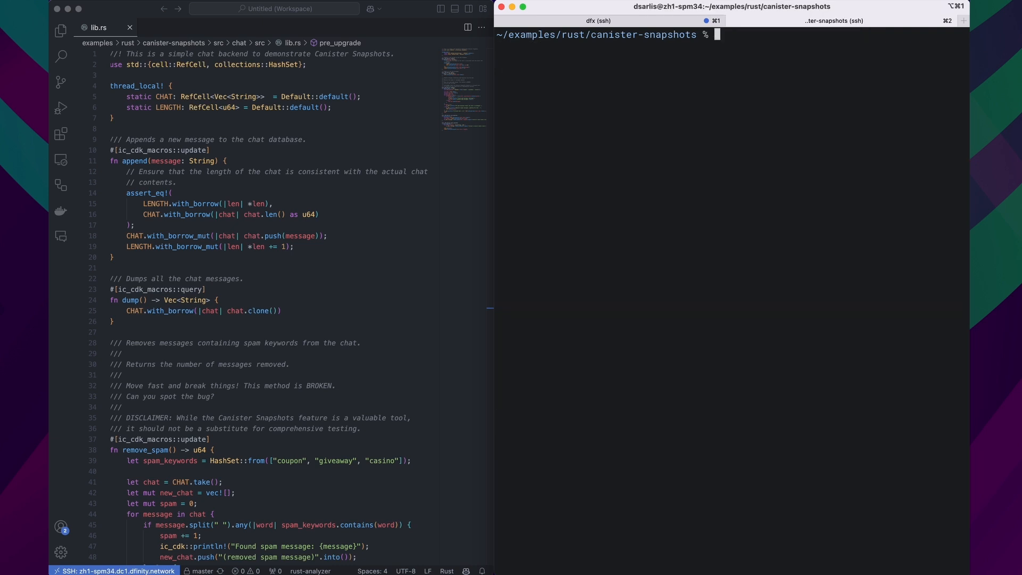
{"action": "type", "text": "remo_"}
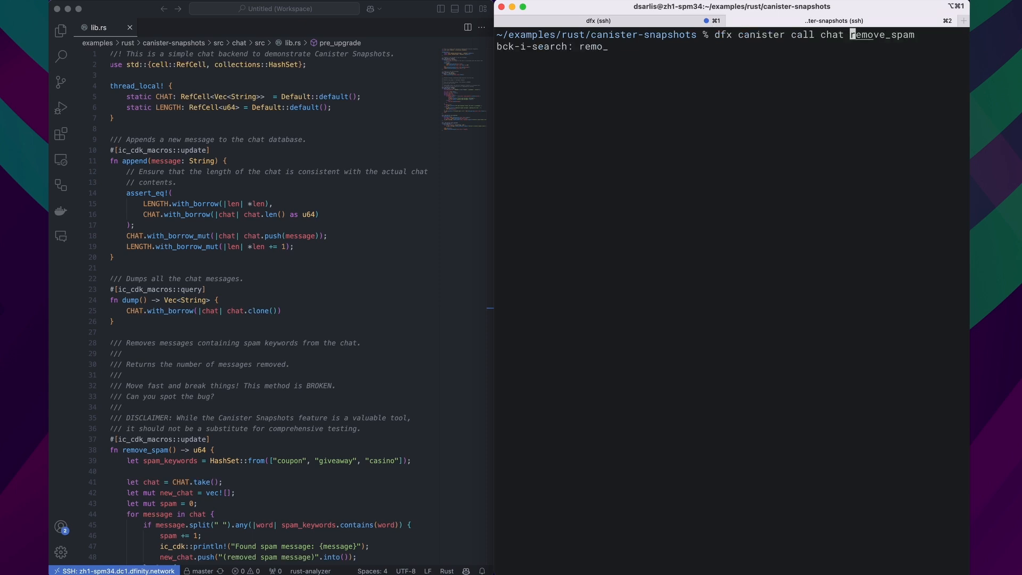
{"action": "key", "text": "Return"}
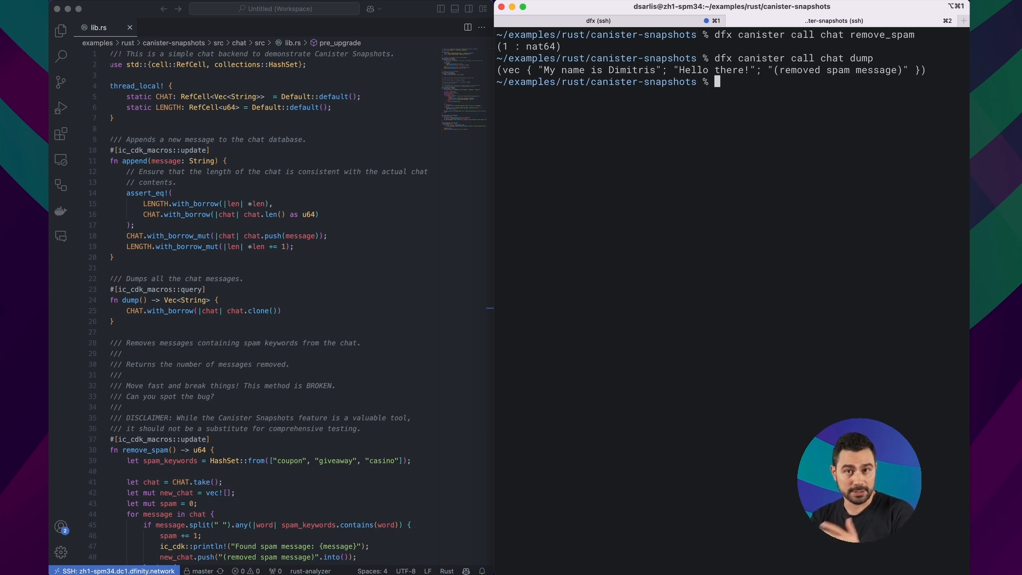
{"action": "type", "text": "dfx canister call chat remove_spam"}
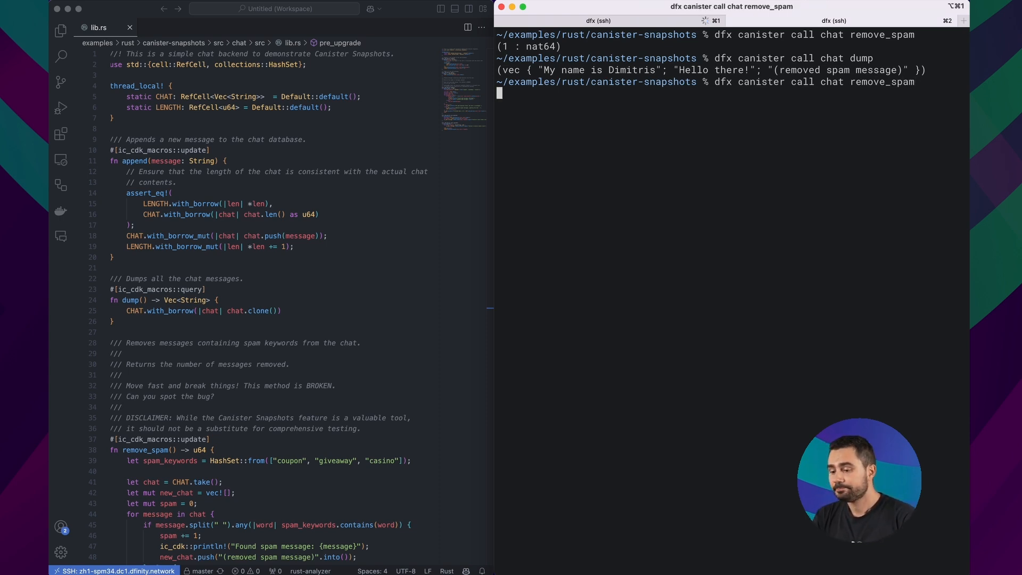
{"action": "key", "text": "Return"}
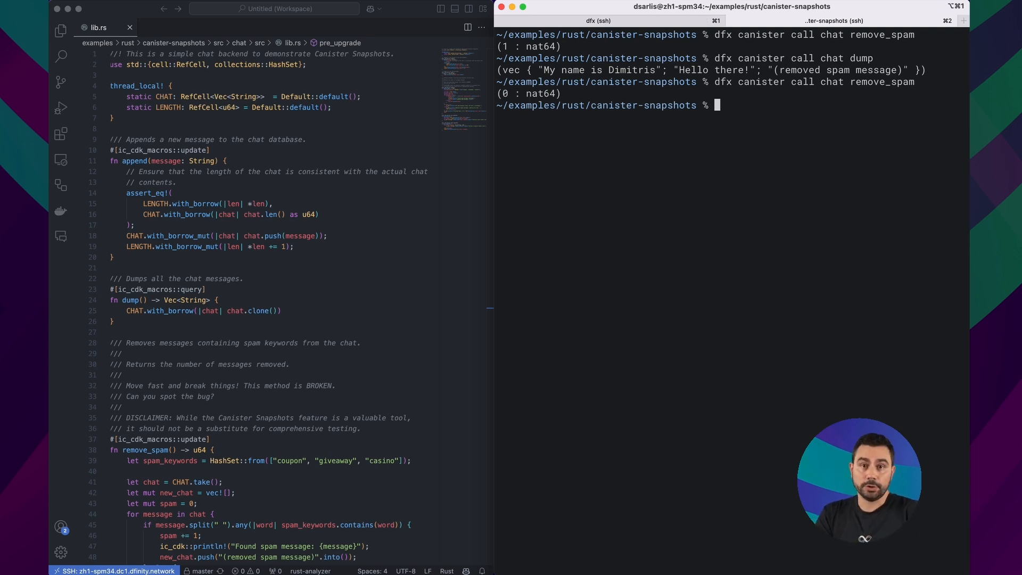
{"action": "type", "text": "dfx canister call chat dump"}
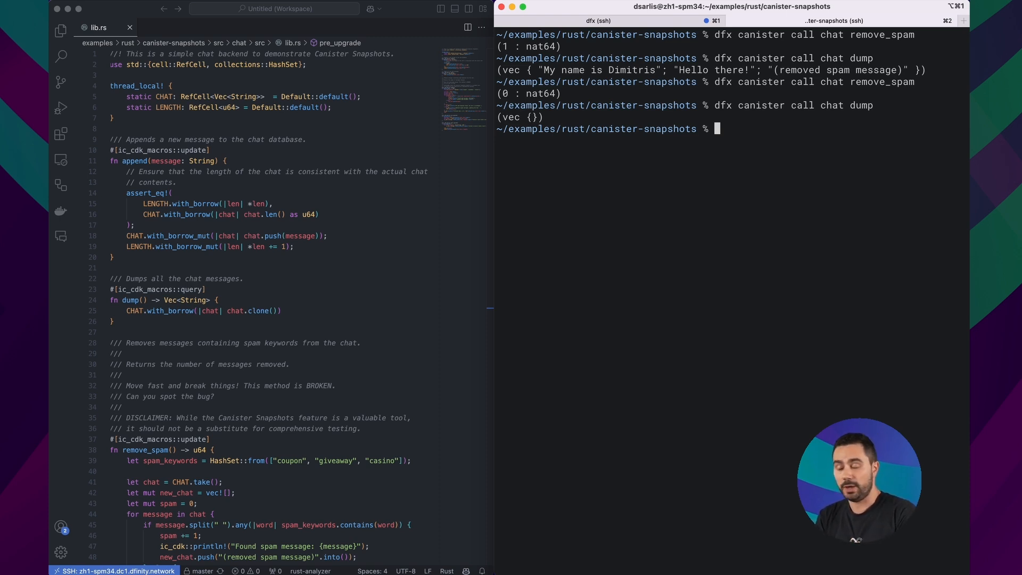
{"action": "mouse_move", "coordinate": [267, 235]}
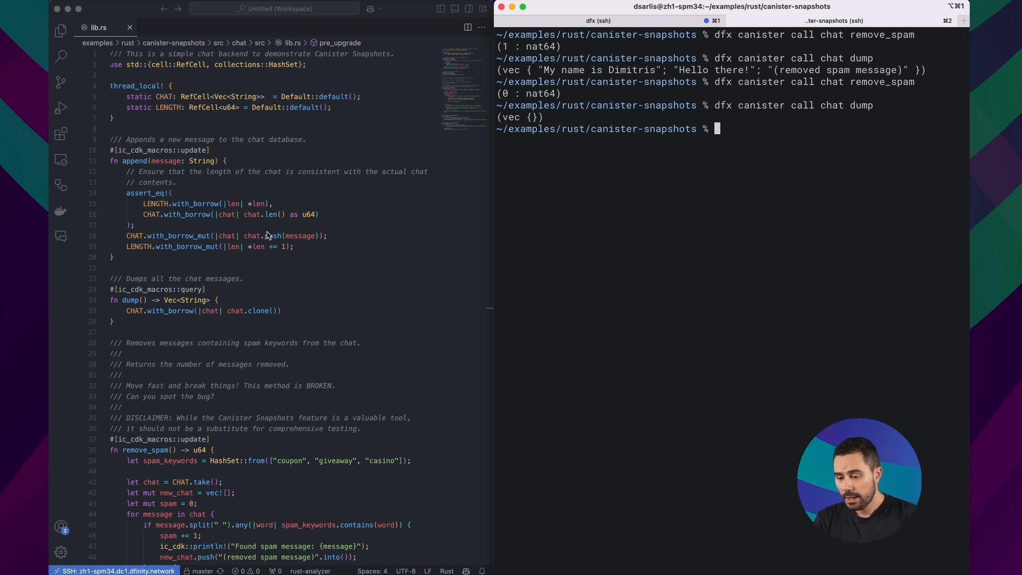
Step: Scroll lib.rs to remove_spam and print the chat canister's logs
{"action": "scroll", "scroll_direction": "down", "scroll_amount": 3}
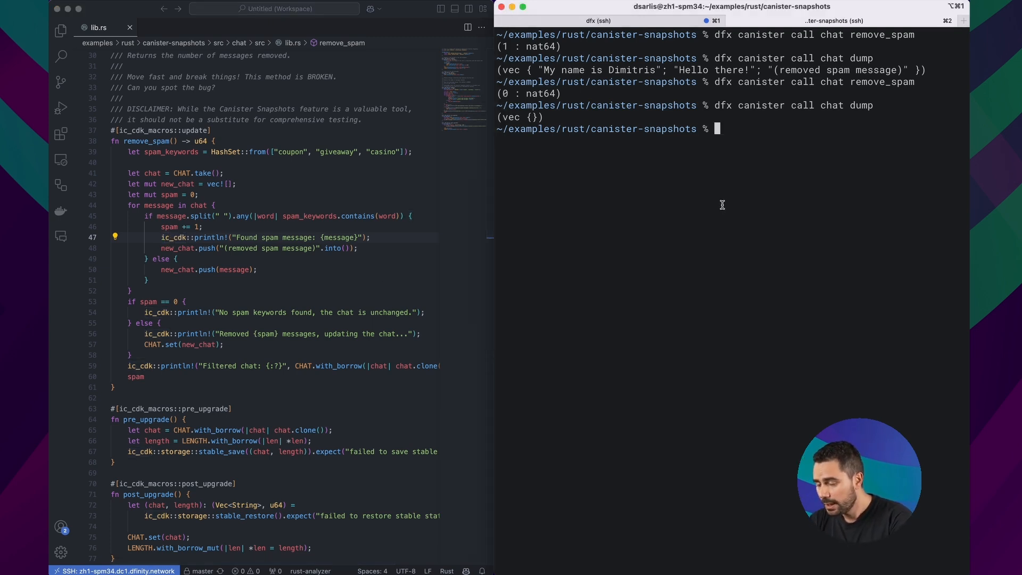
{"action": "type", "text": "dfx ca"}
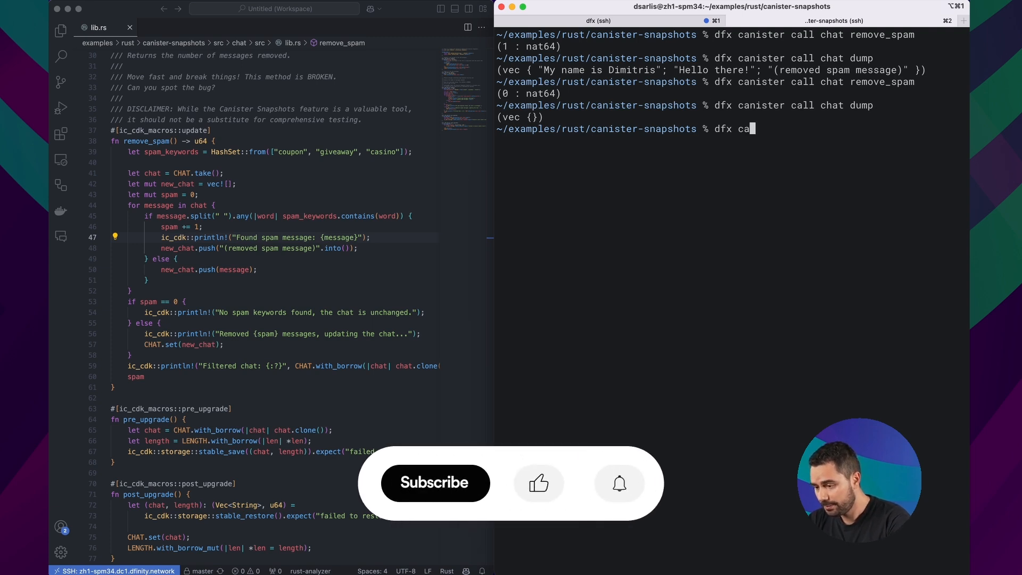
{"action": "type", "text": "nister logs chat"}
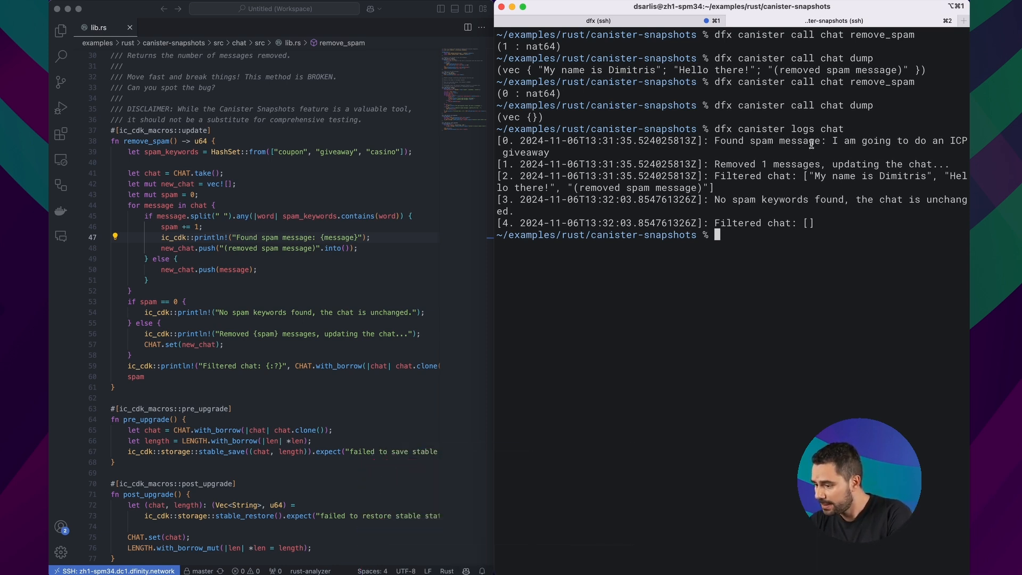
{"action": "mouse_move", "coordinate": [608, 163]}
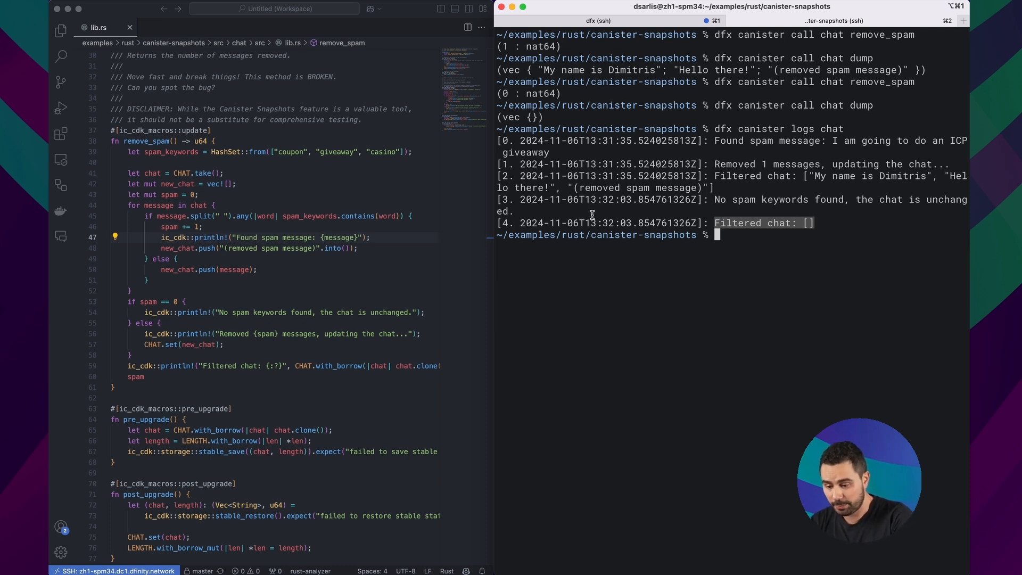
{"action": "scroll", "scroll_direction": "down", "scroll_amount": 3}
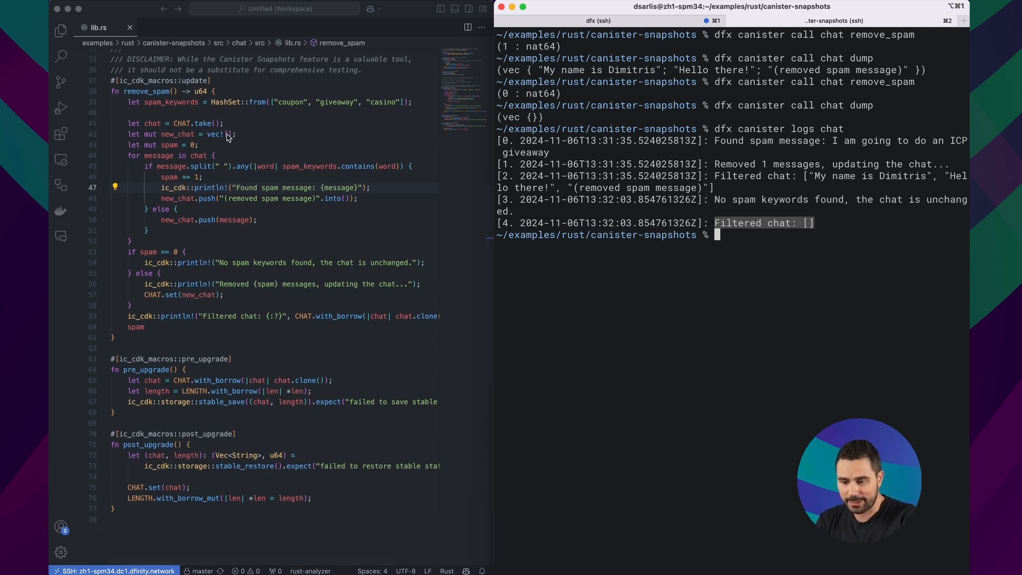
{"action": "mouse_move", "coordinate": [278, 223]}
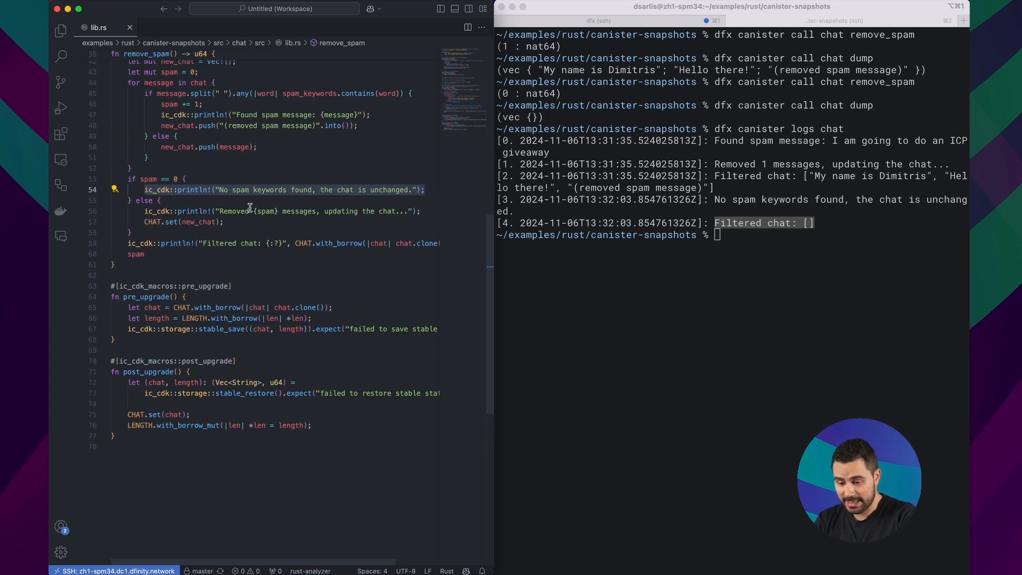
{"action": "mouse_move", "coordinate": [179, 211]}
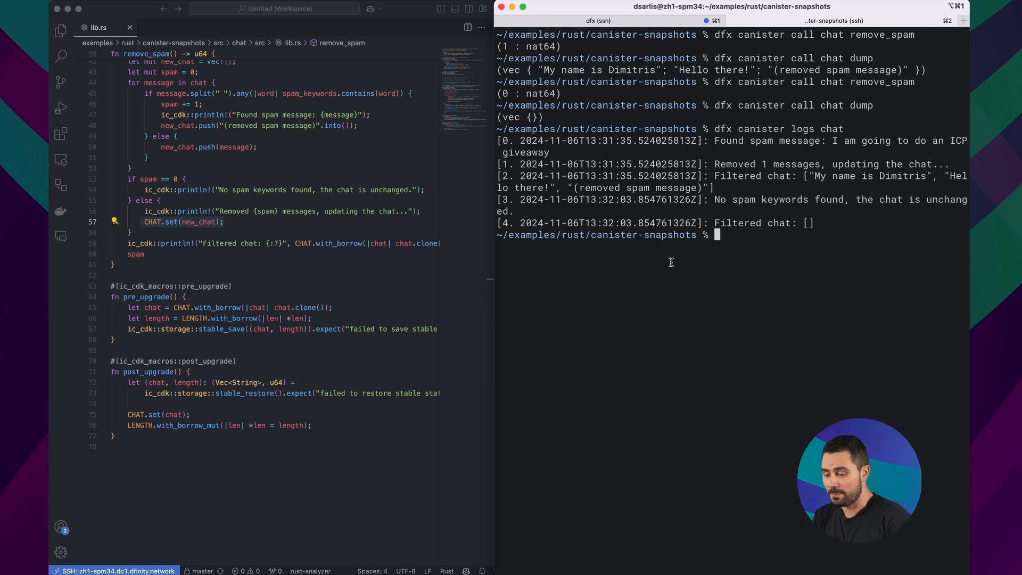
Step: Retry an append call, then scroll lib.rs up to append's assert_eq! check at line 14
{"action": "type", "text": "append '(\"I am going to do an ICP giveaway"}
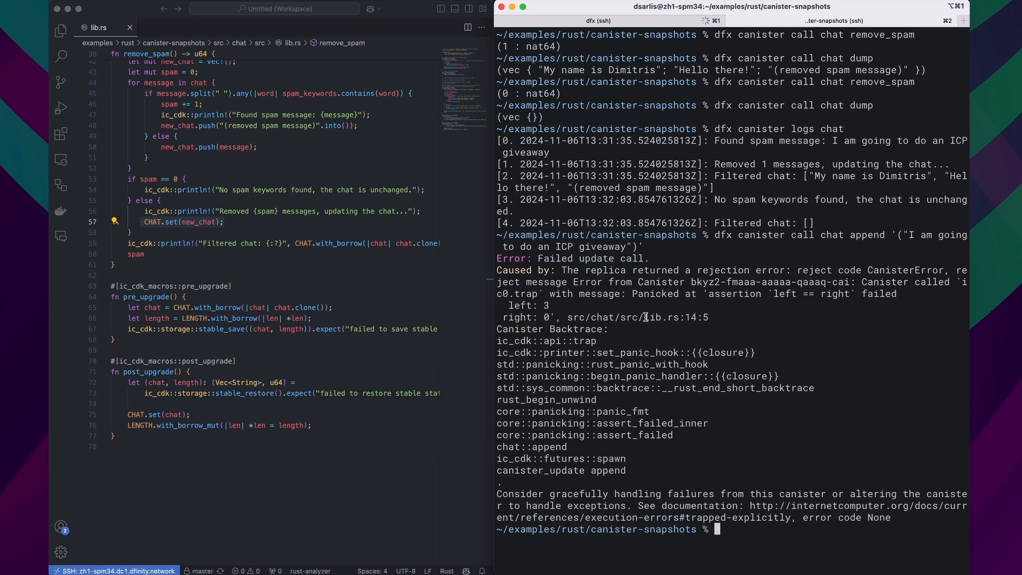
{"action": "mouse_move", "coordinate": [617, 334]}
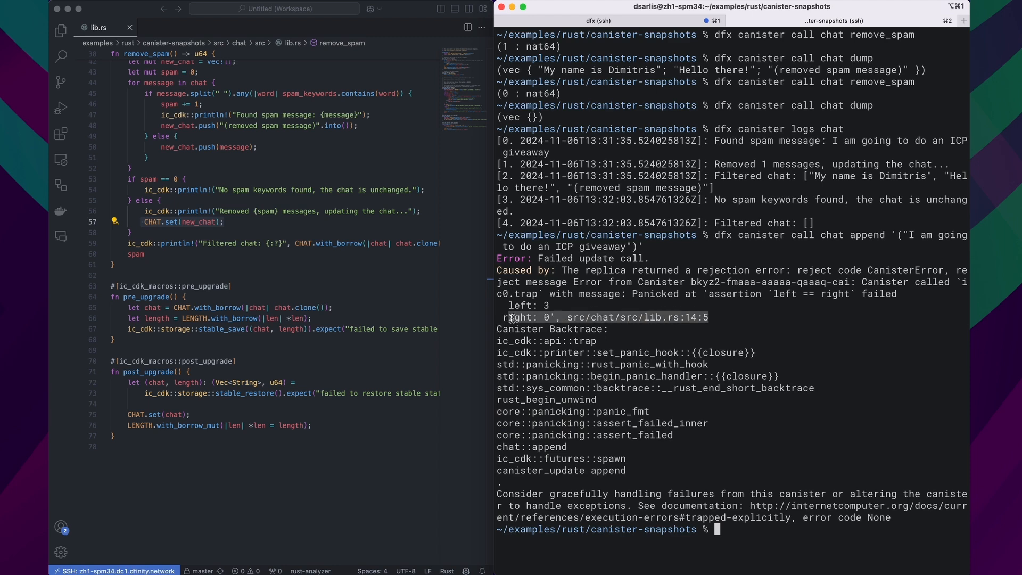
{"action": "scroll", "scroll_direction": "up", "scroll_amount": 3}
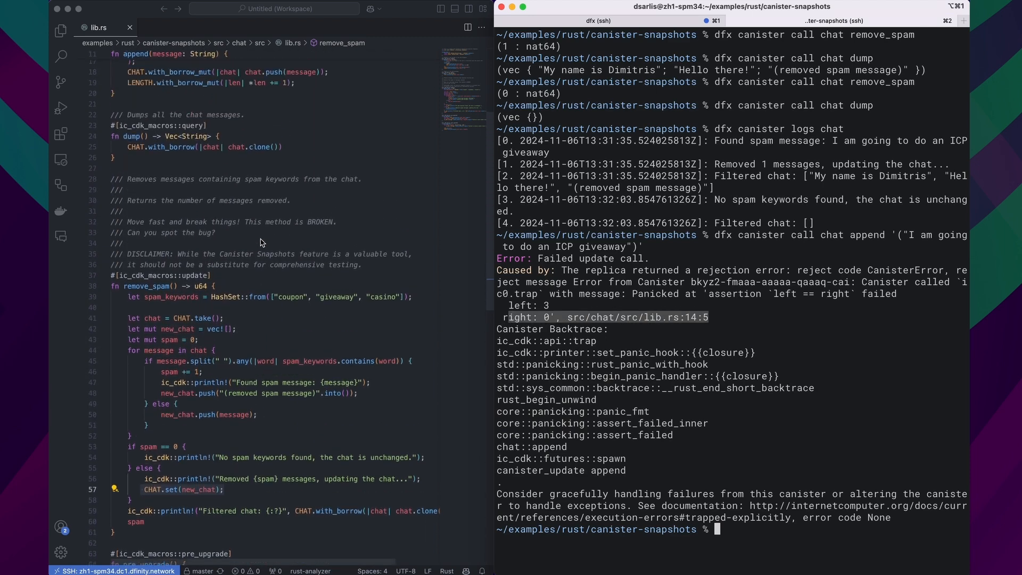
{"action": "scroll", "scroll_direction": "up", "scroll_amount": 3}
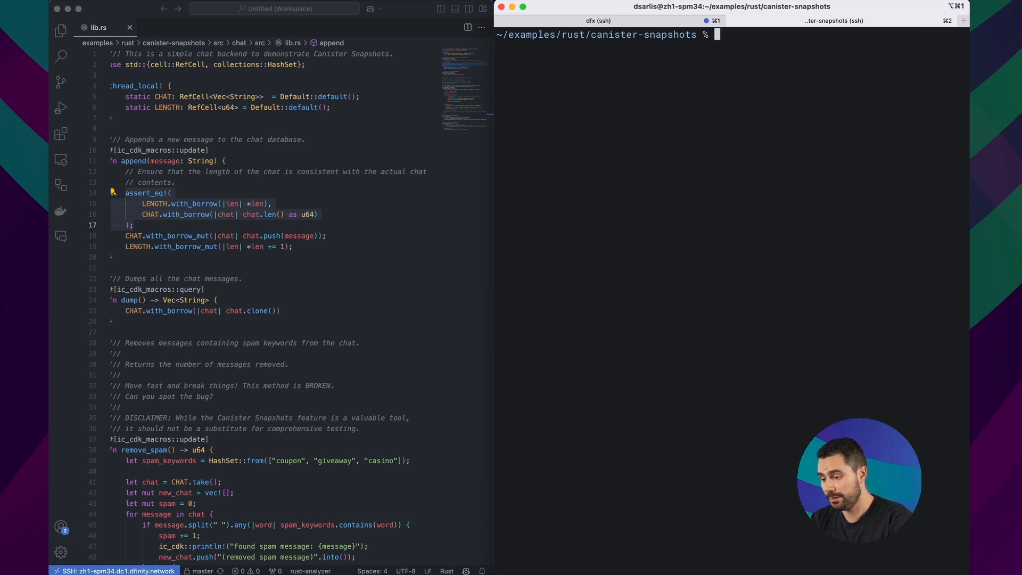
Step: Stop chat, load its saved snapshot, and restart the canister
{"action": "type", "text": "dfx canis"}
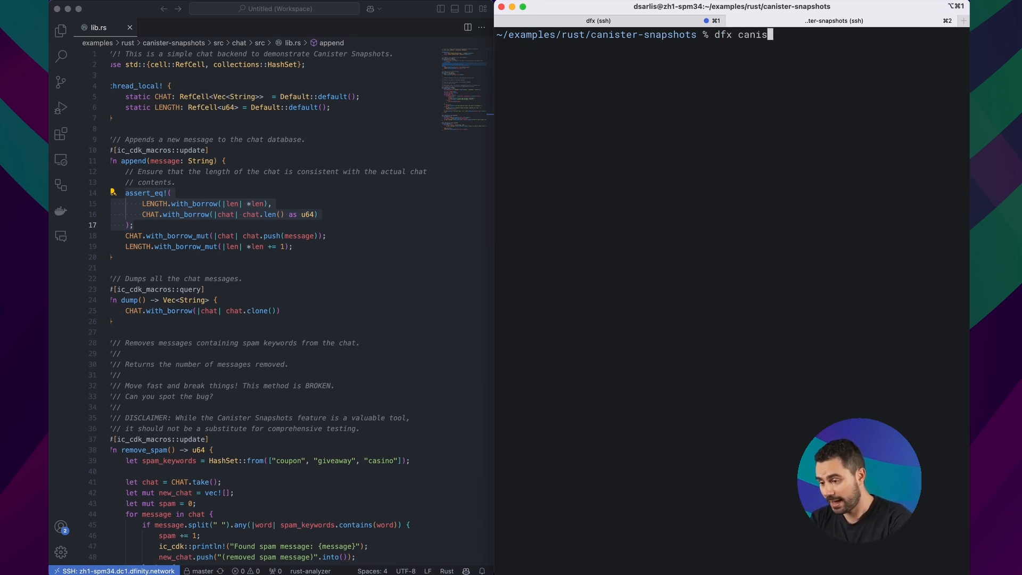
{"action": "type", "text": "ter stop chat"}
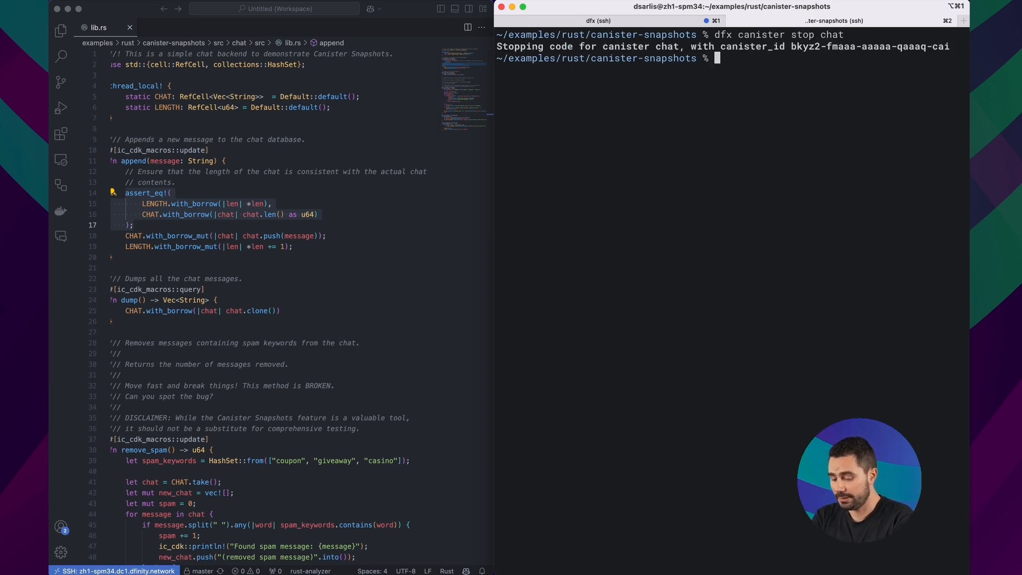
{"action": "type", "text": "dfx canister stop"}
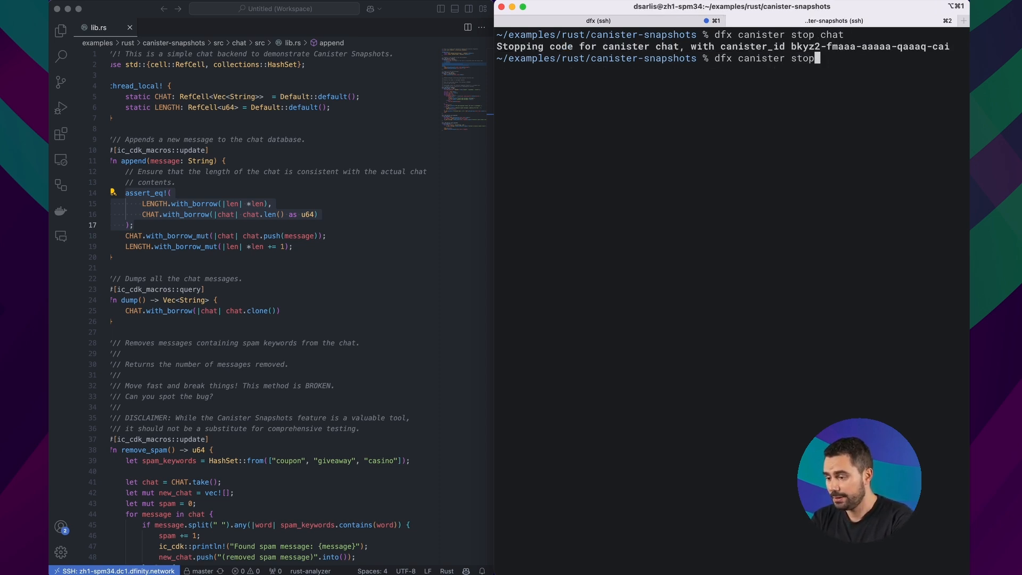
{"action": "type", "text": "snapshot list chat"}
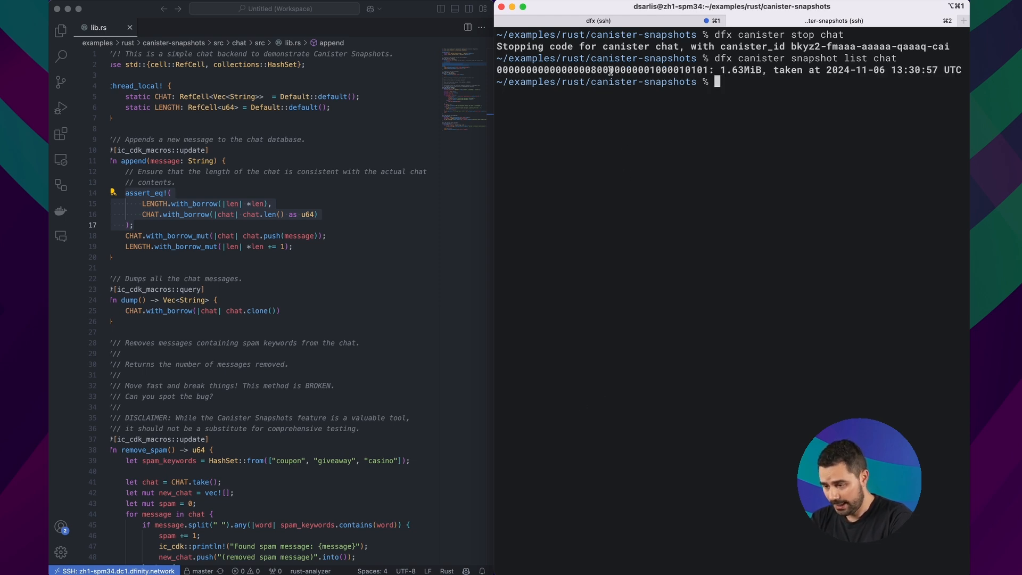
{"action": "type", "text": "d"}
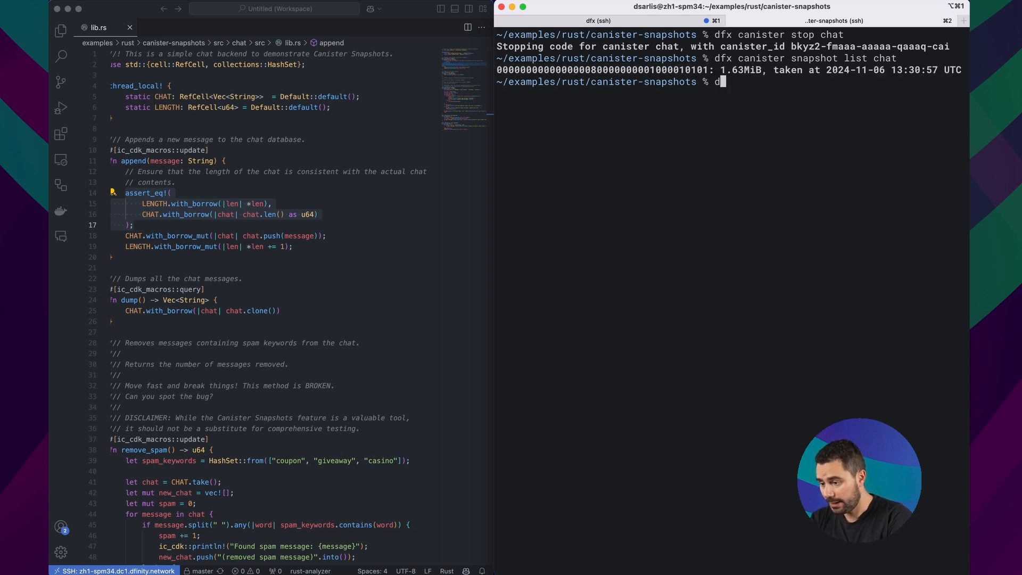
{"action": "type", "text": "fx canister snapshot load chat 000000000000000080000000001000010101"}
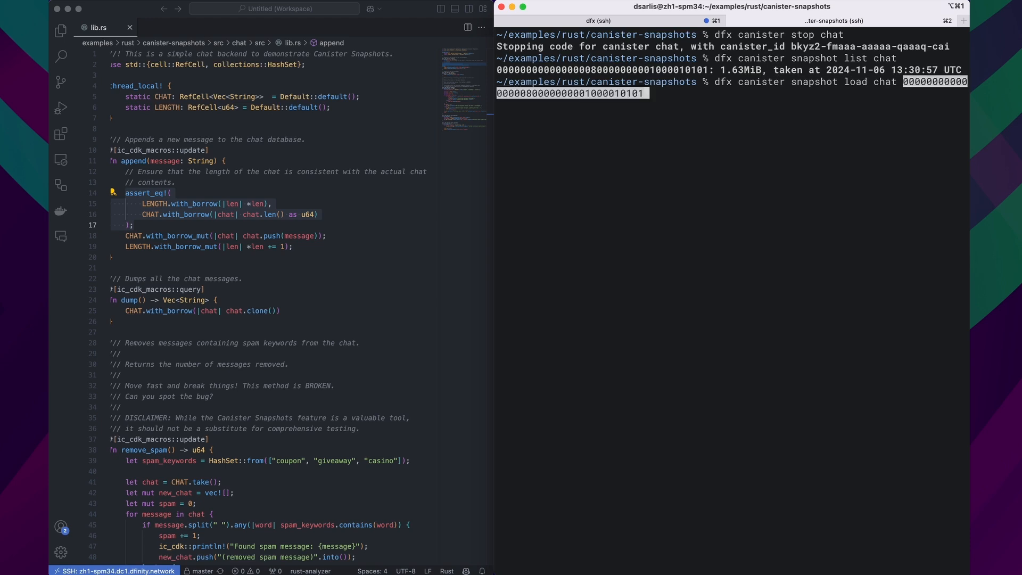
{"action": "key", "text": "Return"}
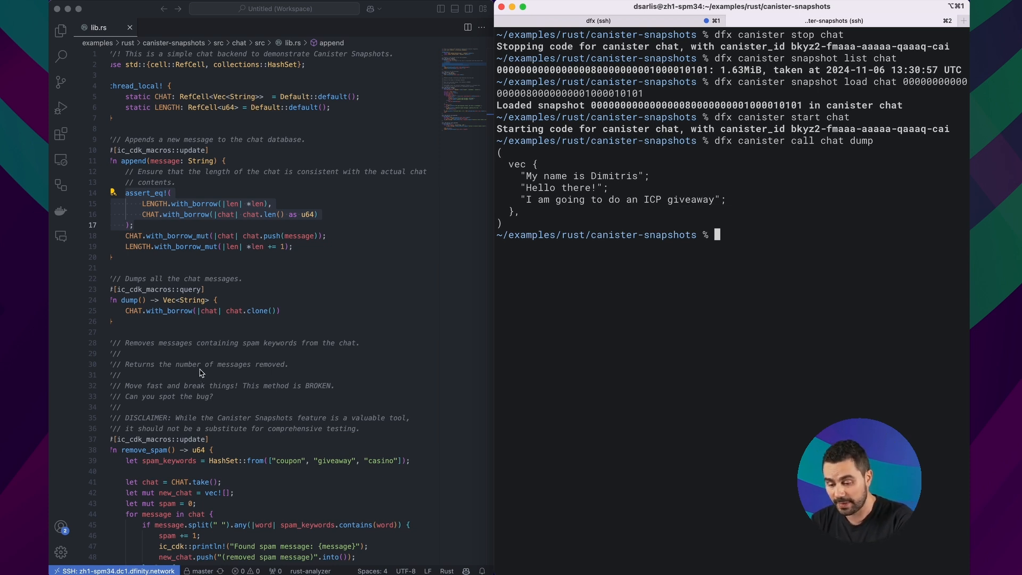
Step: Add CHAT.set(new_chat); after the no-spam println in remove_spam, then clear the terminal
{"action": "scroll", "scroll_direction": "down", "scroll_amount": 3}
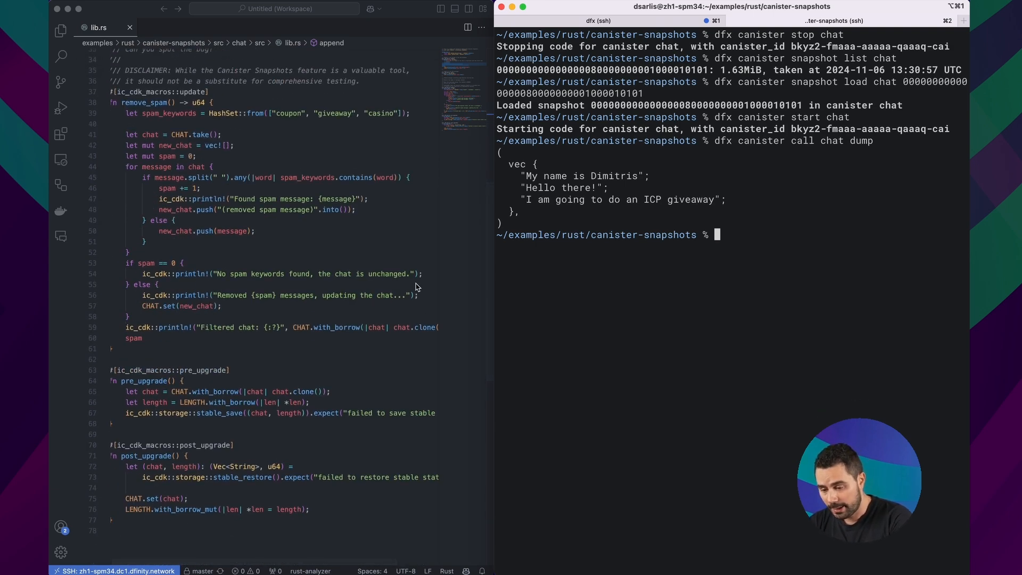
{"action": "left_click", "coordinate": [422, 273]}
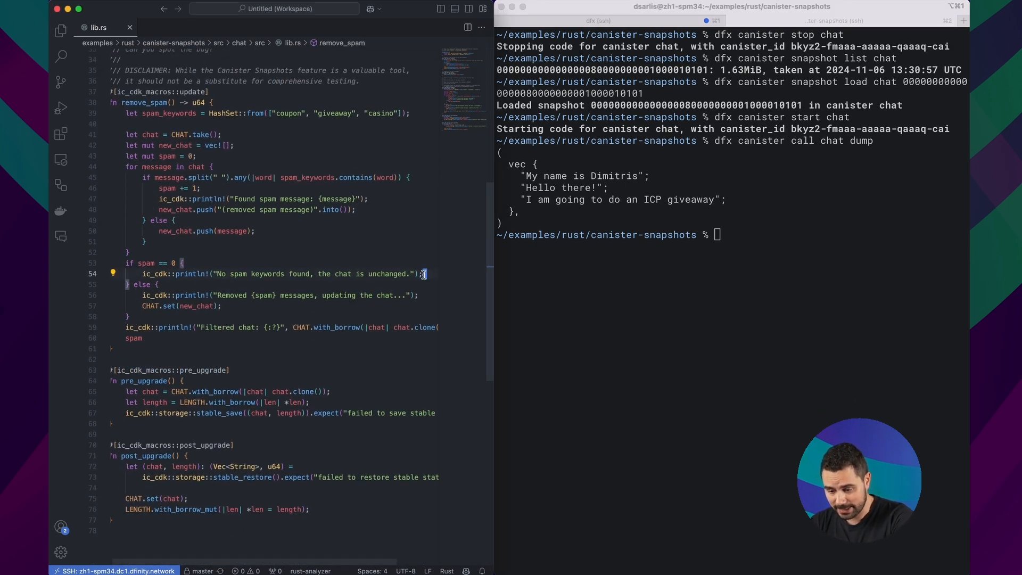
{"action": "type", "text": "CHAT.set(new_chat);"}
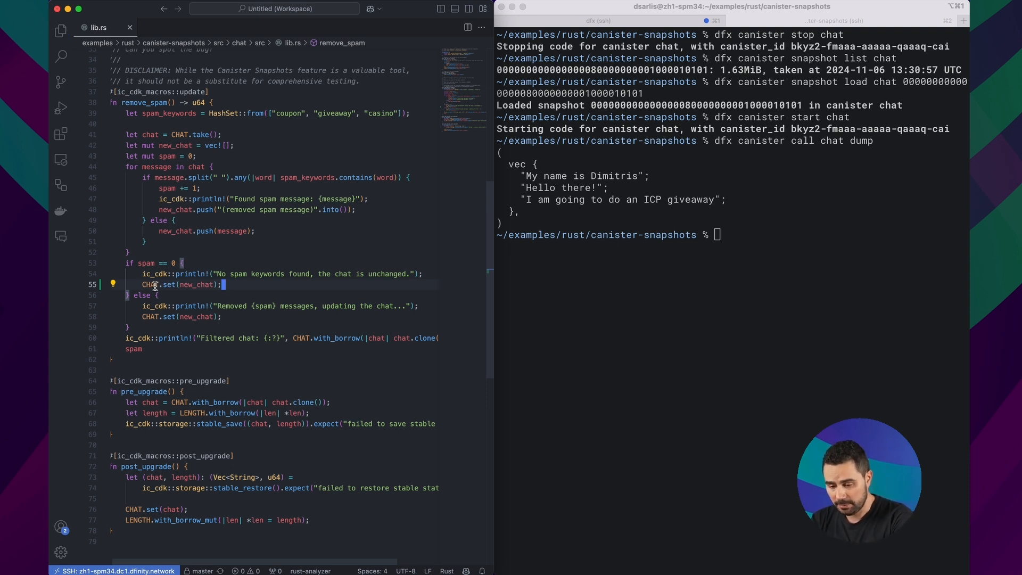
{"action": "type", "text": "df"}
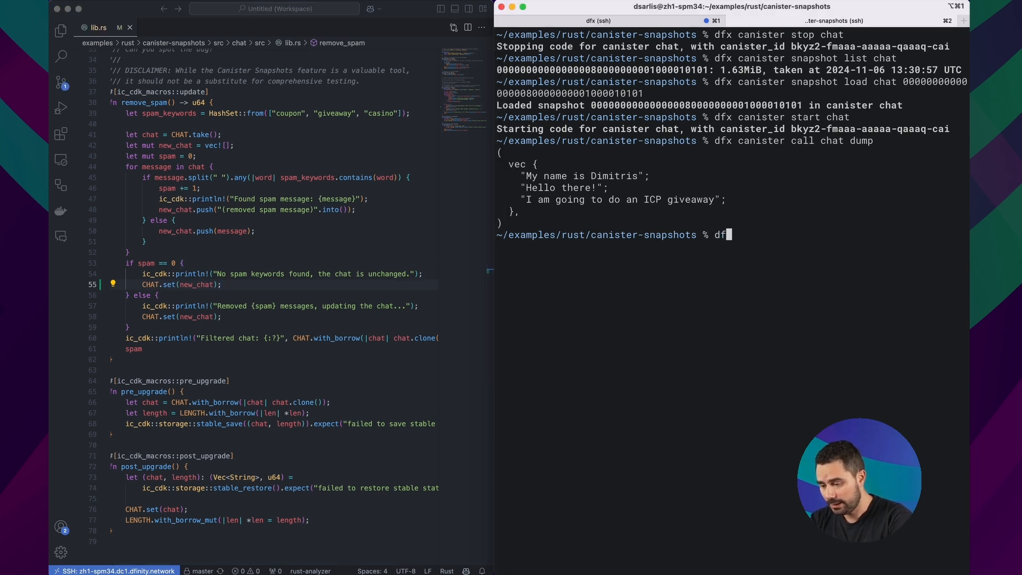
{"action": "key", "text": "Return"}
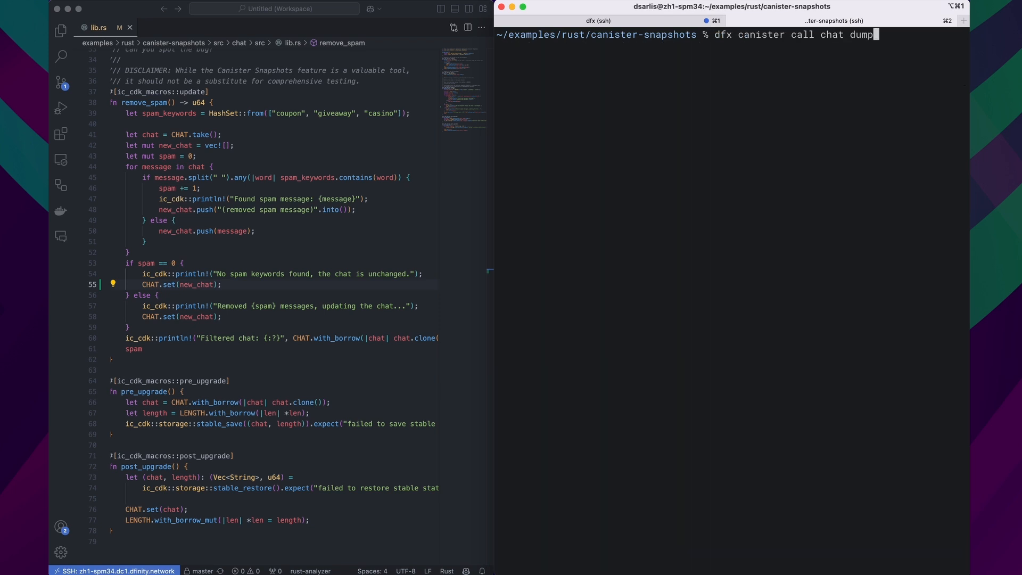
Step: Dump chat and run remove_spam twice, confirming two messages plus the spam placeholder remain
{"action": "key", "text": "Return"}
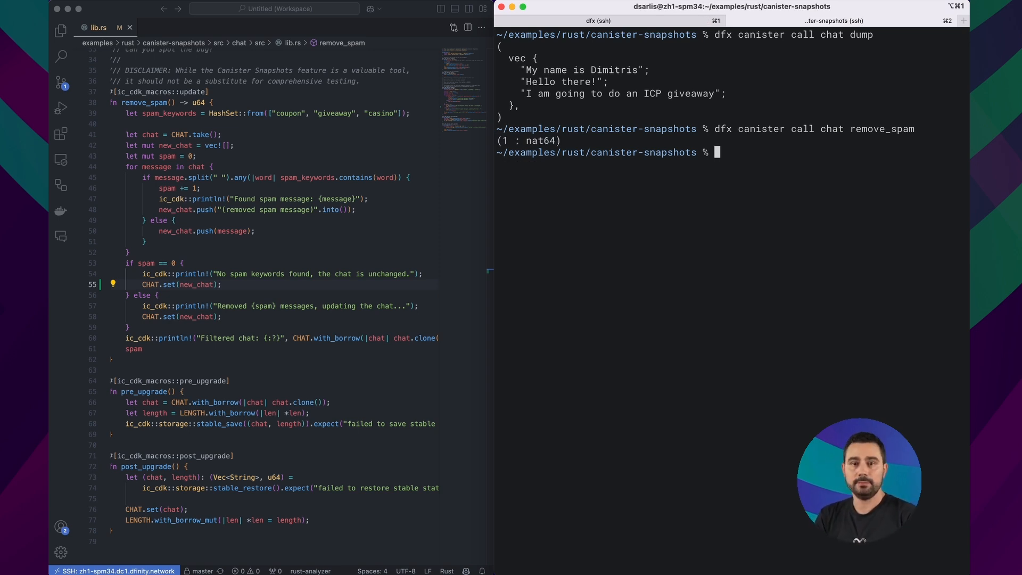
{"action": "type", "text": "dfx canister call chat dump"}
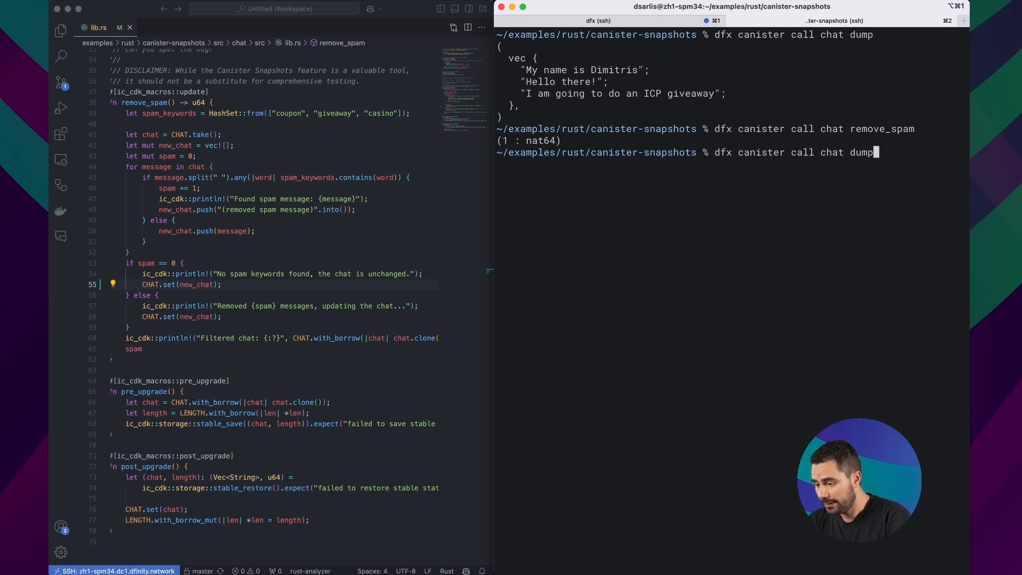
{"action": "key", "text": "Return"}
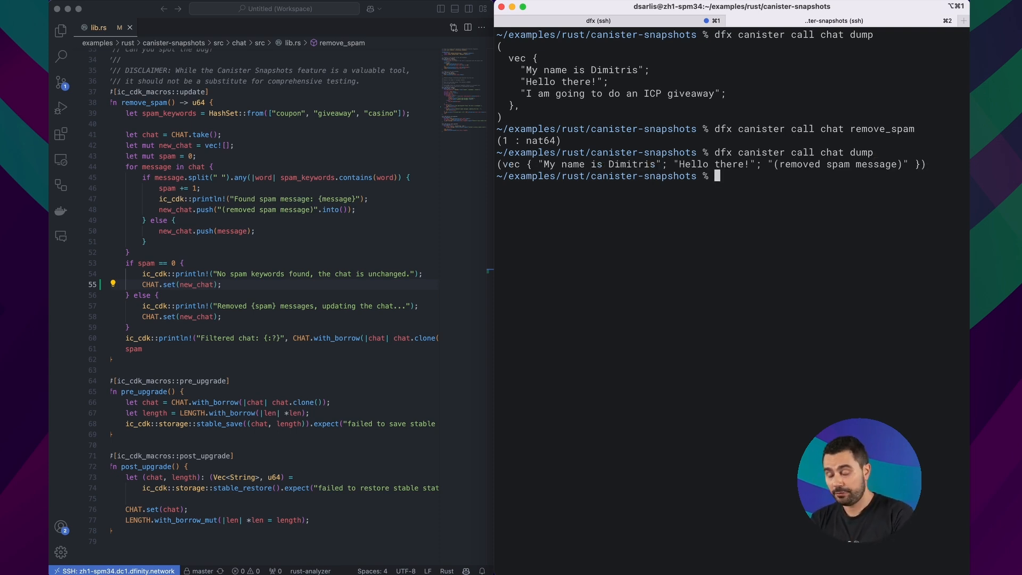
{"action": "type", "text": "dfx canister call chat remove_spam"}
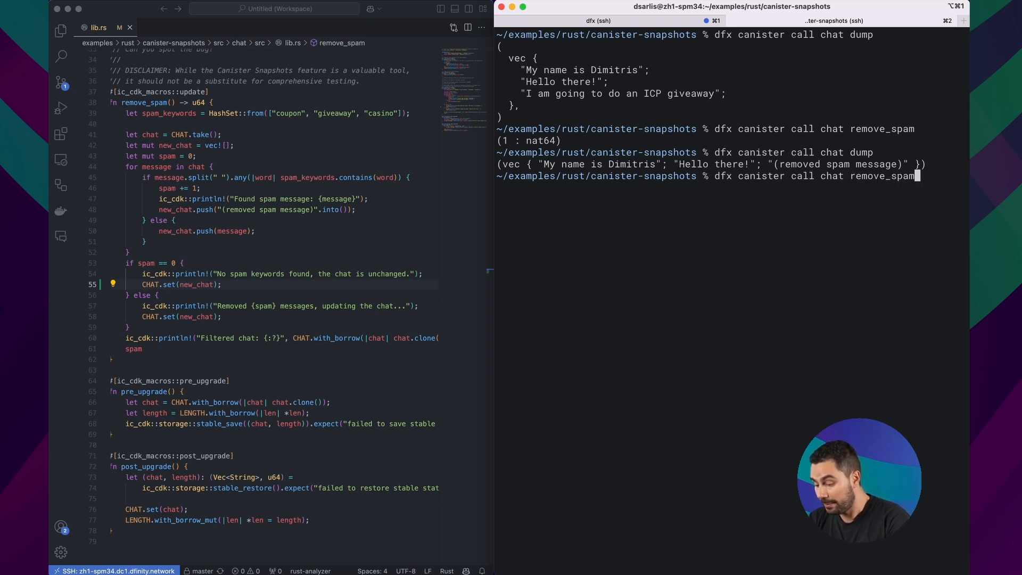
{"action": "key", "text": "Return"}
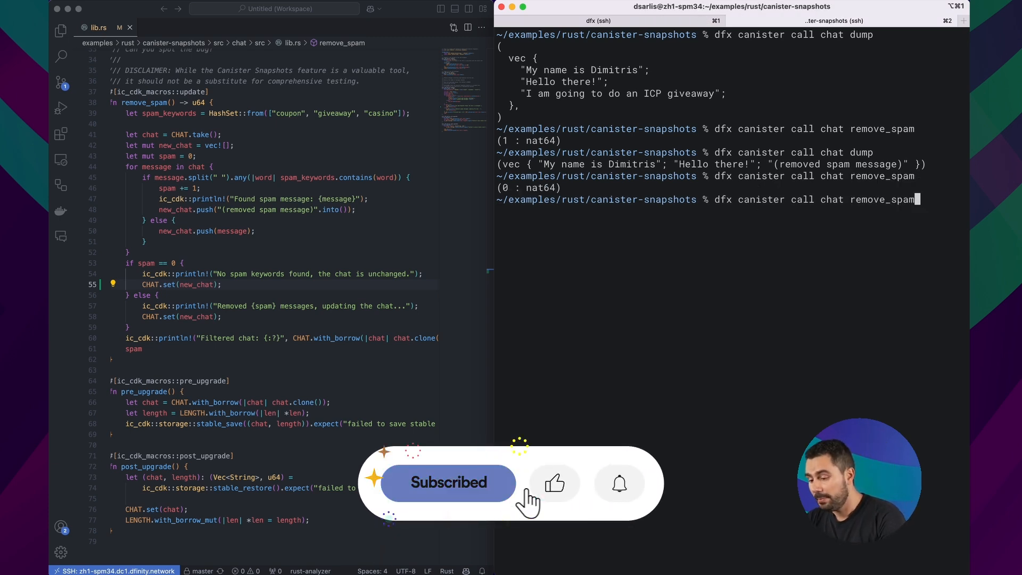
{"action": "key", "text": "Return"}
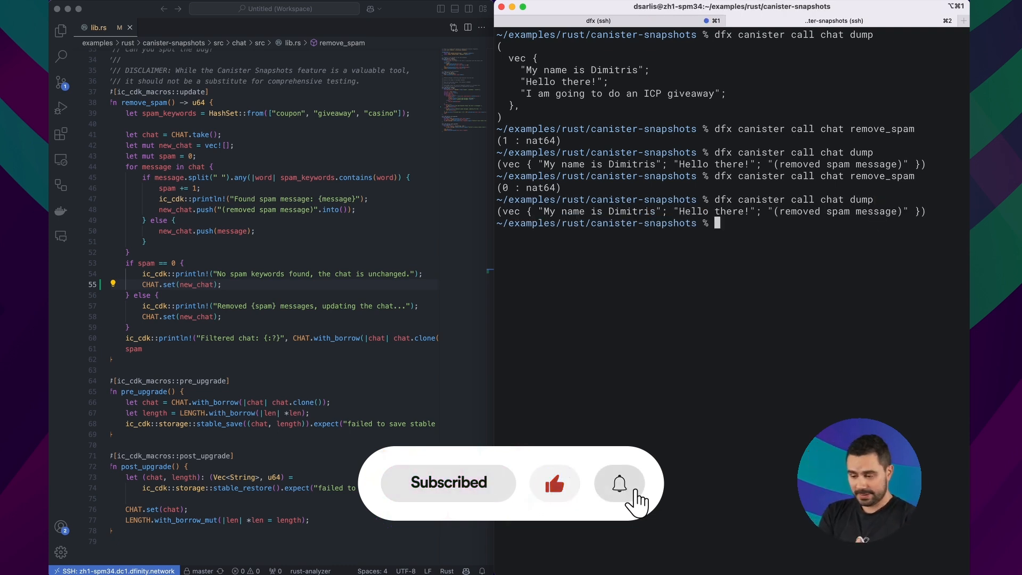